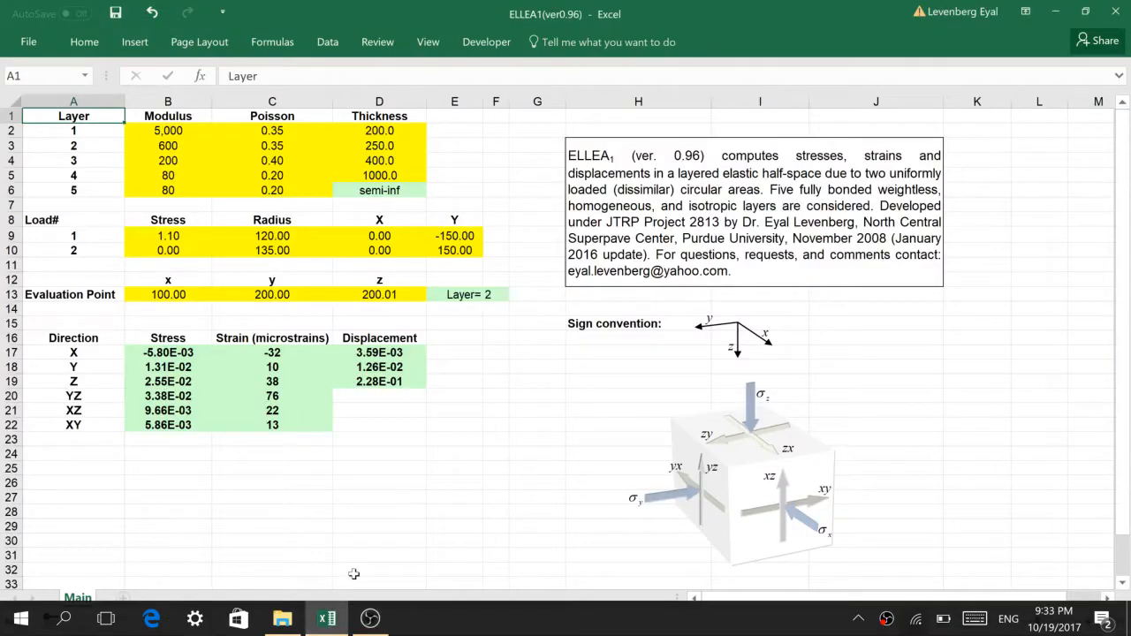
Review the layer properties table headings: Layer, Modulus and Poisson.
{"action": "left_click", "coordinate": [379, 569]}
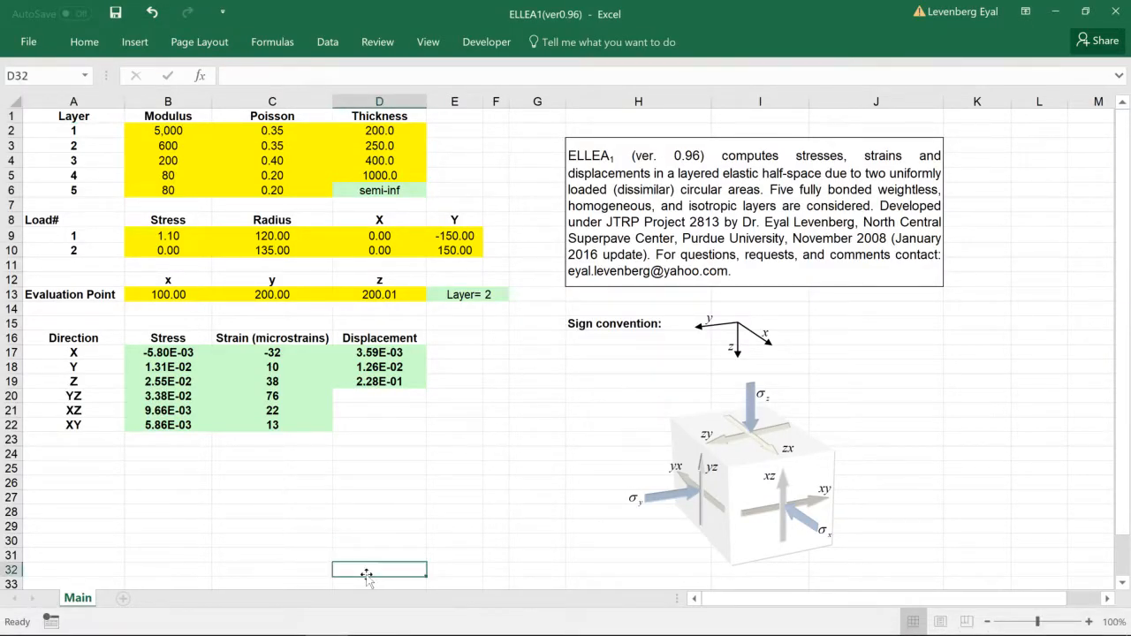
{"action": "left_click", "coordinate": [273, 116]}
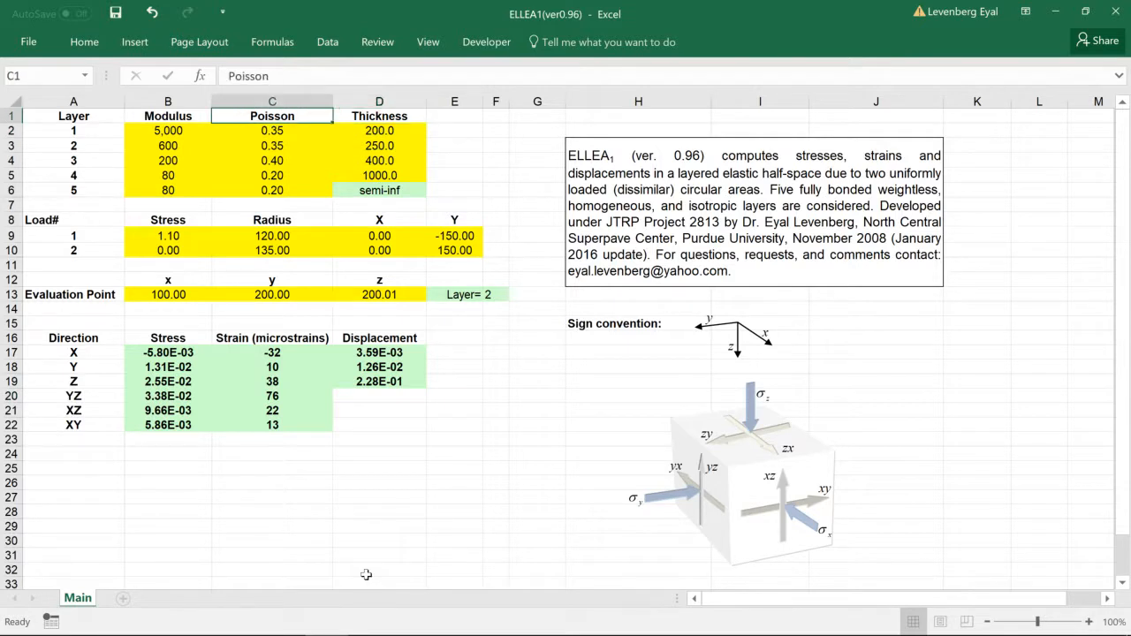
{"action": "left_click", "coordinate": [73, 116]}
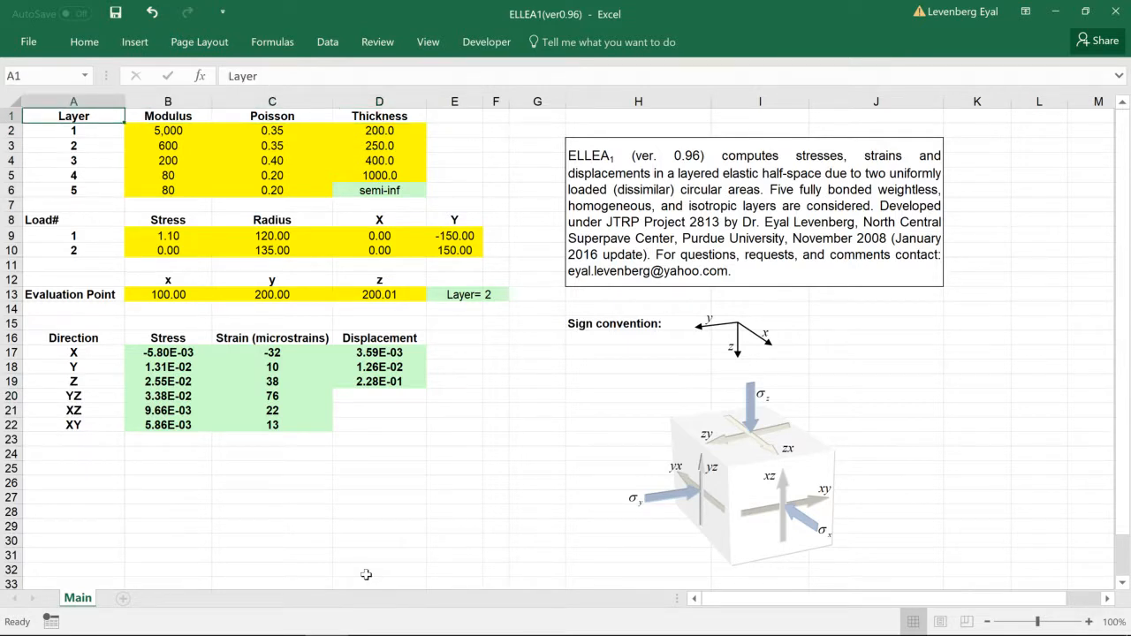
{"action": "left_click", "coordinate": [168, 115]}
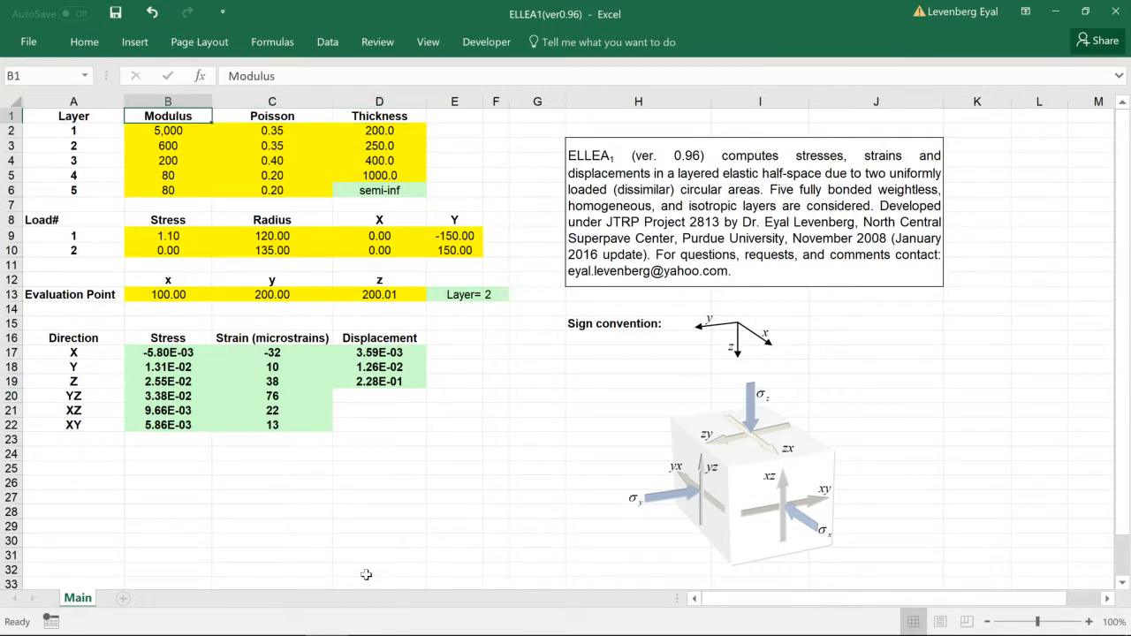
{"action": "left_click", "coordinate": [73, 116]}
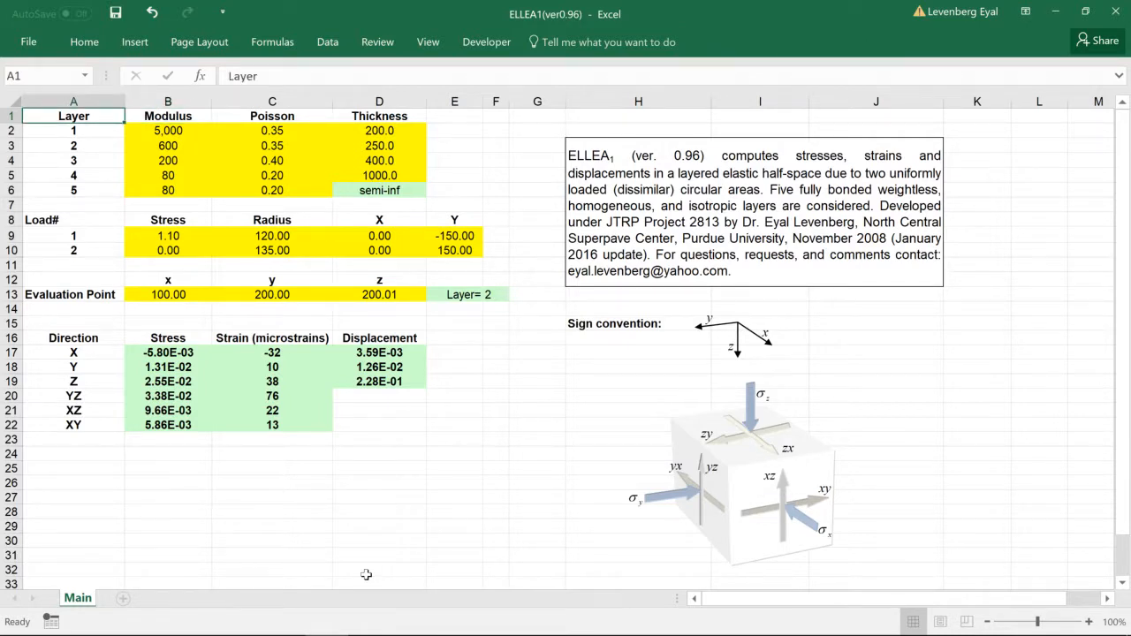
{"action": "left_click_drag", "start_coordinate": [73, 116], "coordinate": [379, 145]}
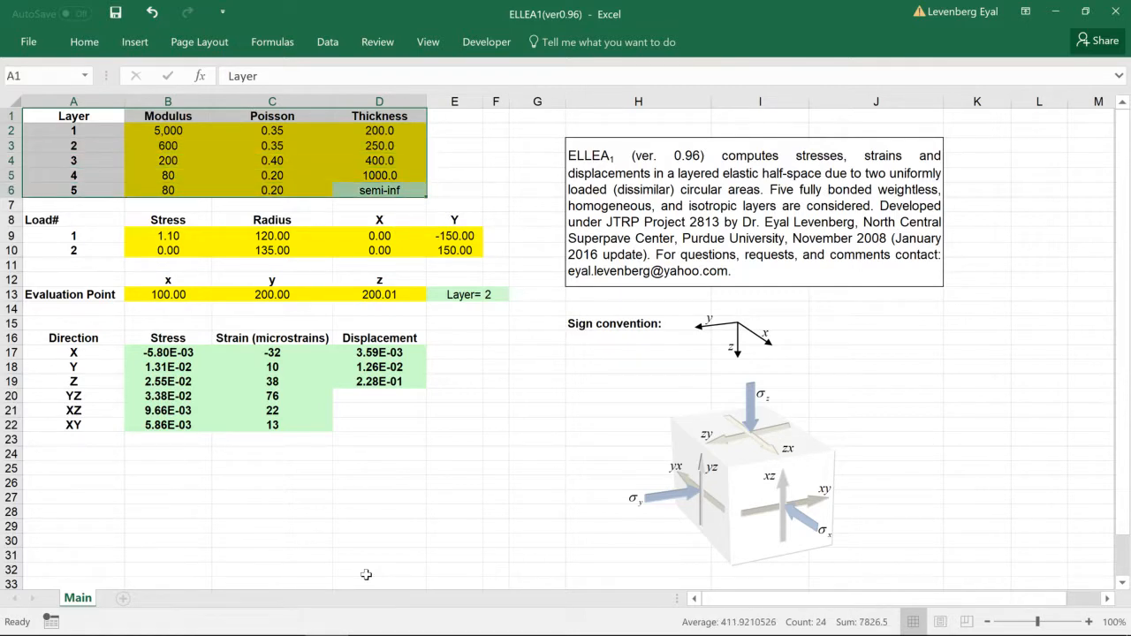
Review the load table and the Evaluation Point row values.
{"action": "left_click", "coordinate": [73, 219]}
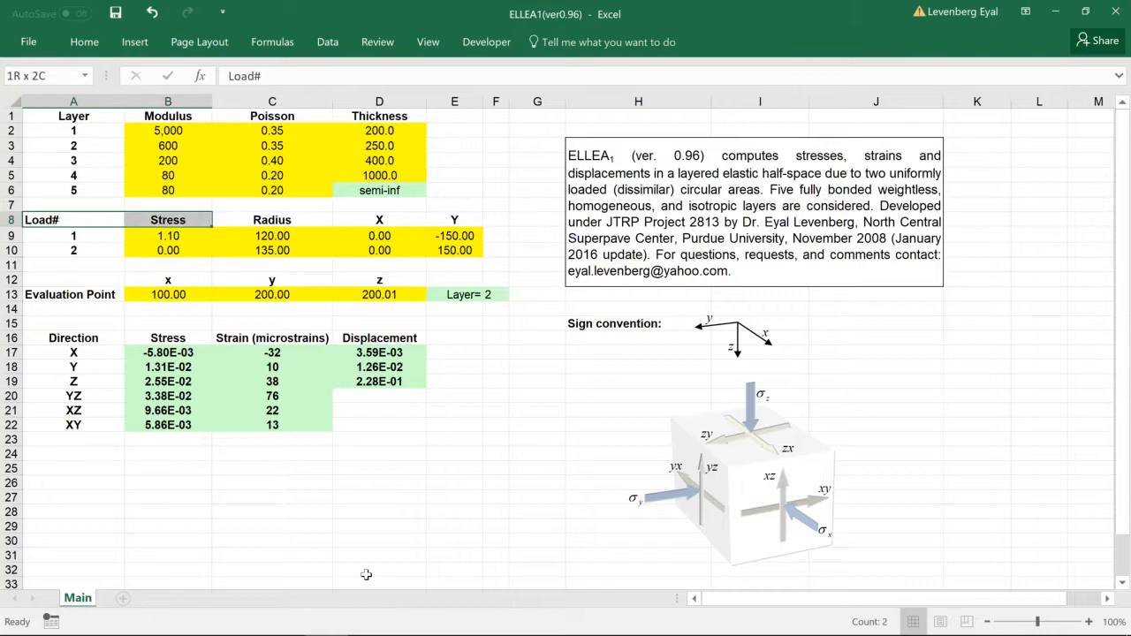
{"action": "left_click", "coordinate": [272, 236]}
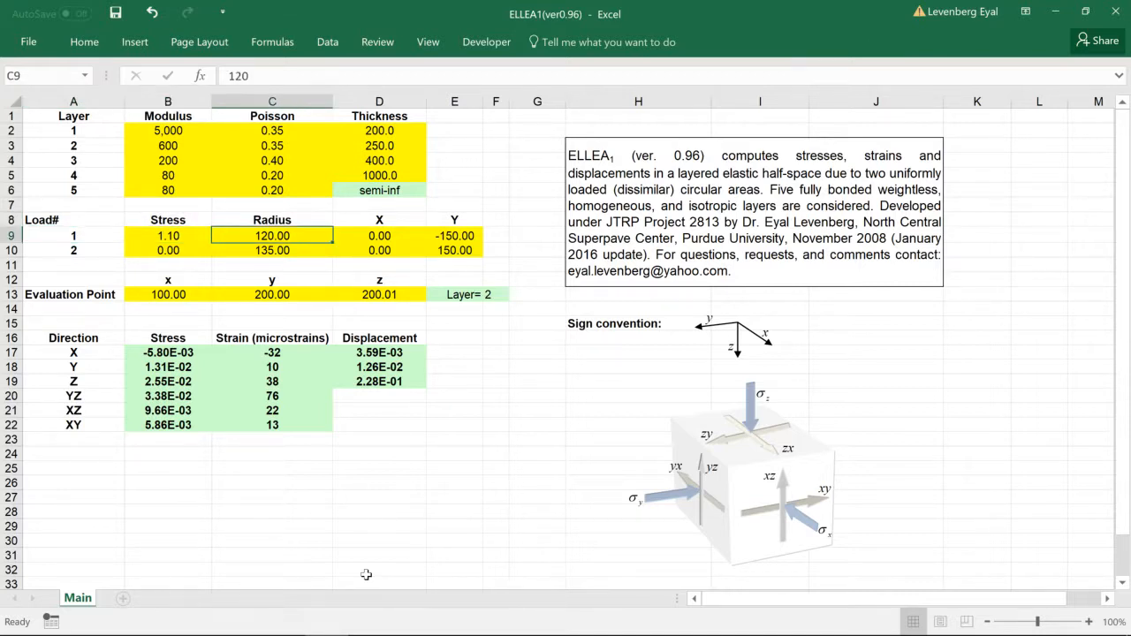
{"action": "left_click", "coordinate": [73, 235]}
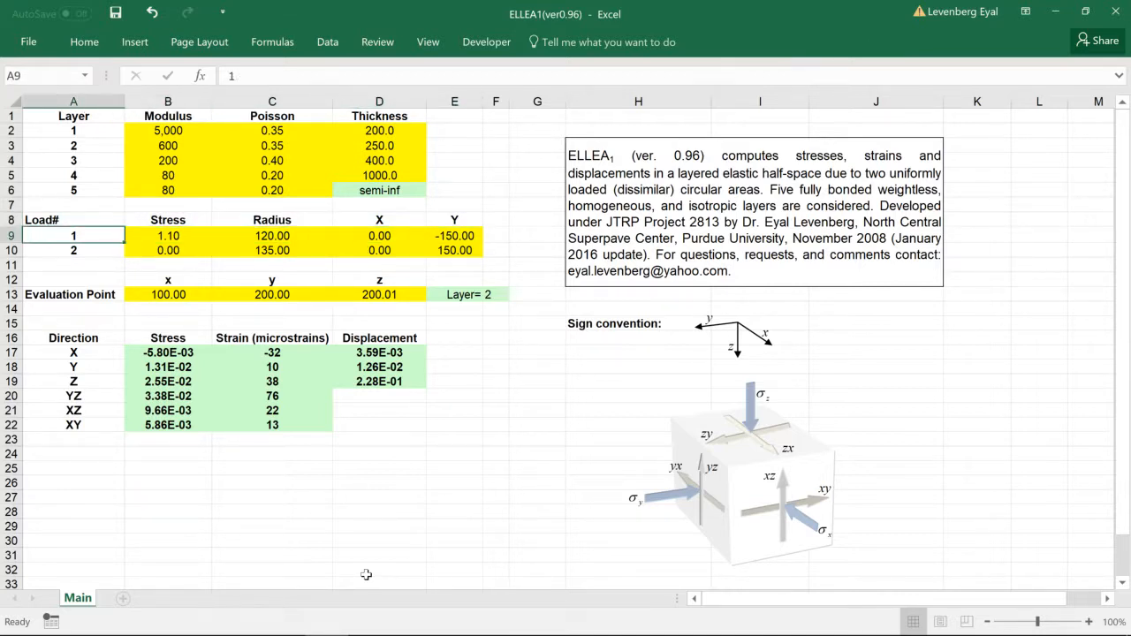
{"action": "left_click", "coordinate": [74, 294]}
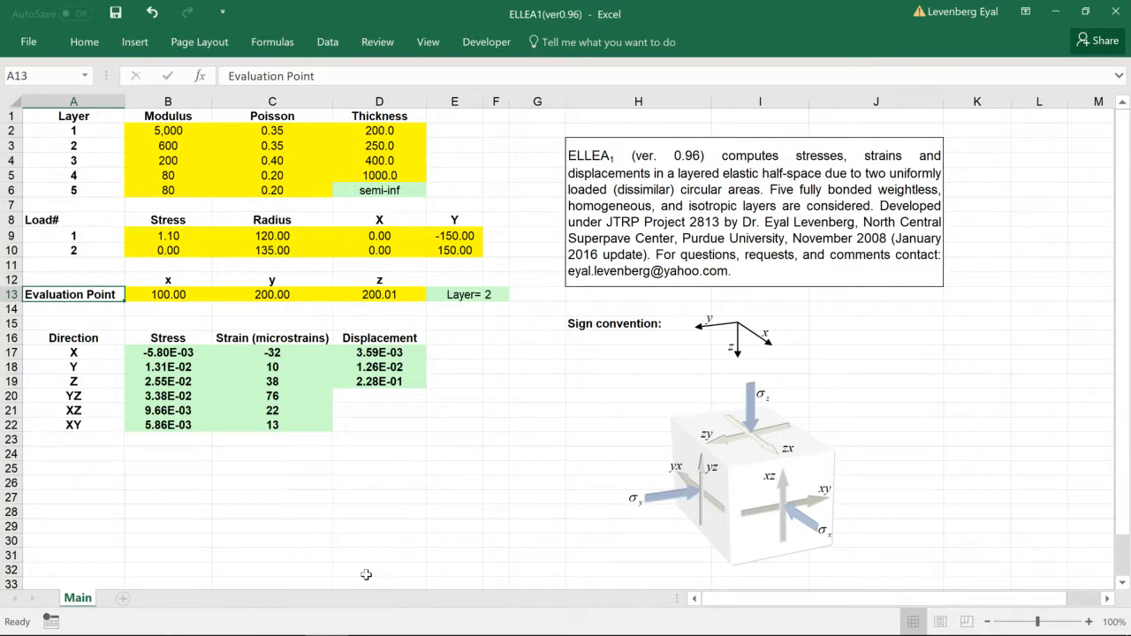
{"action": "left_click", "coordinate": [272, 295]}
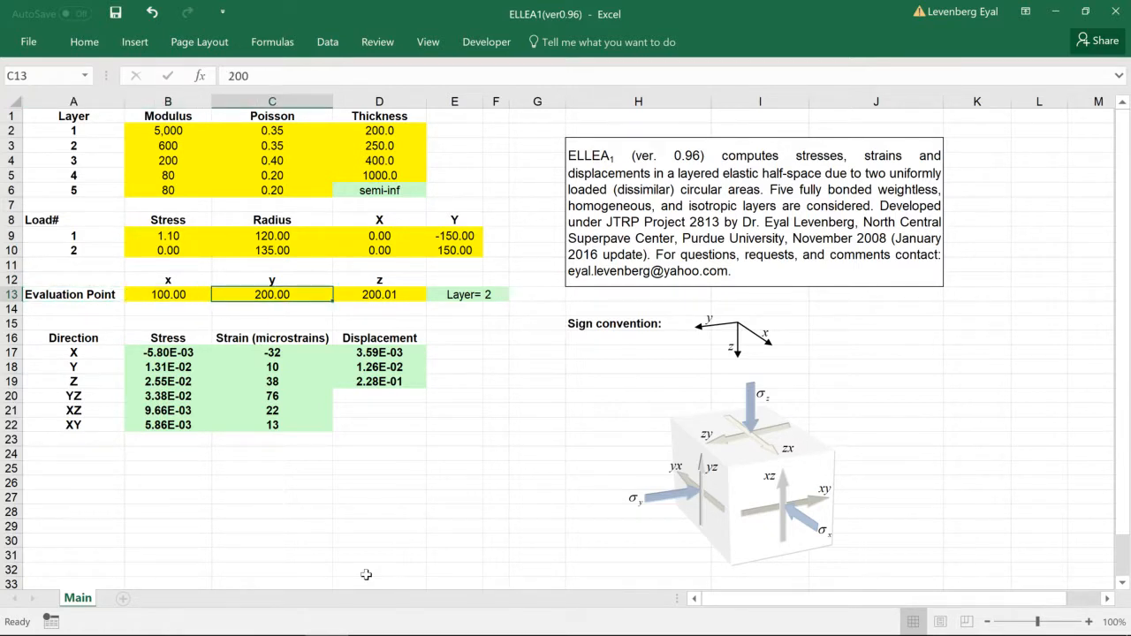
{"action": "left_click", "coordinate": [168, 294]}
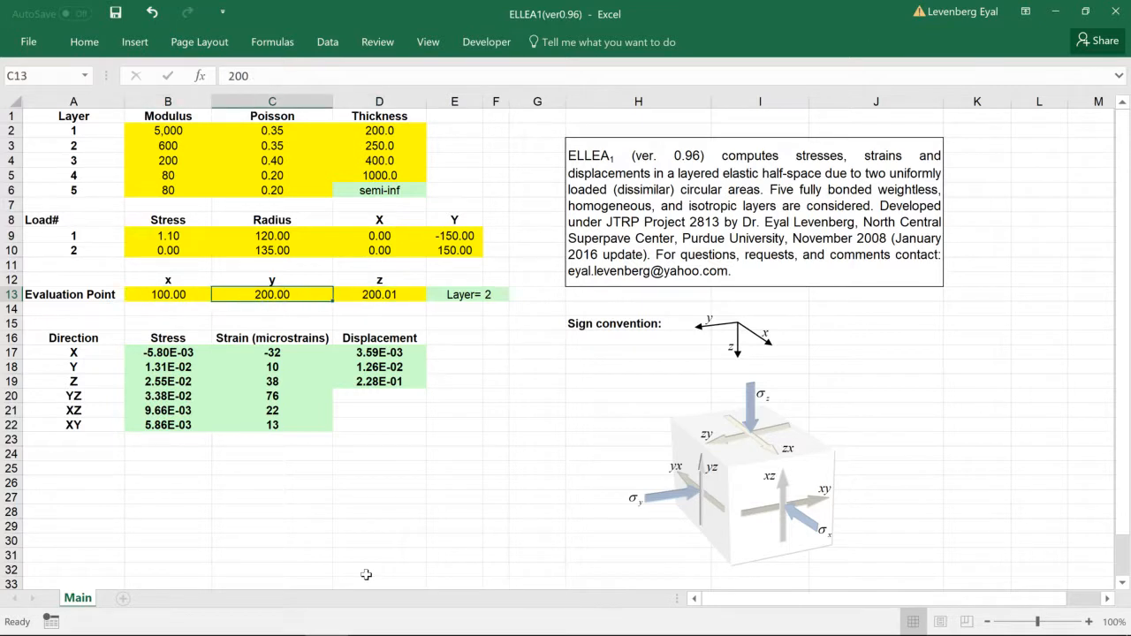
{"action": "left_click", "coordinate": [379, 322]}
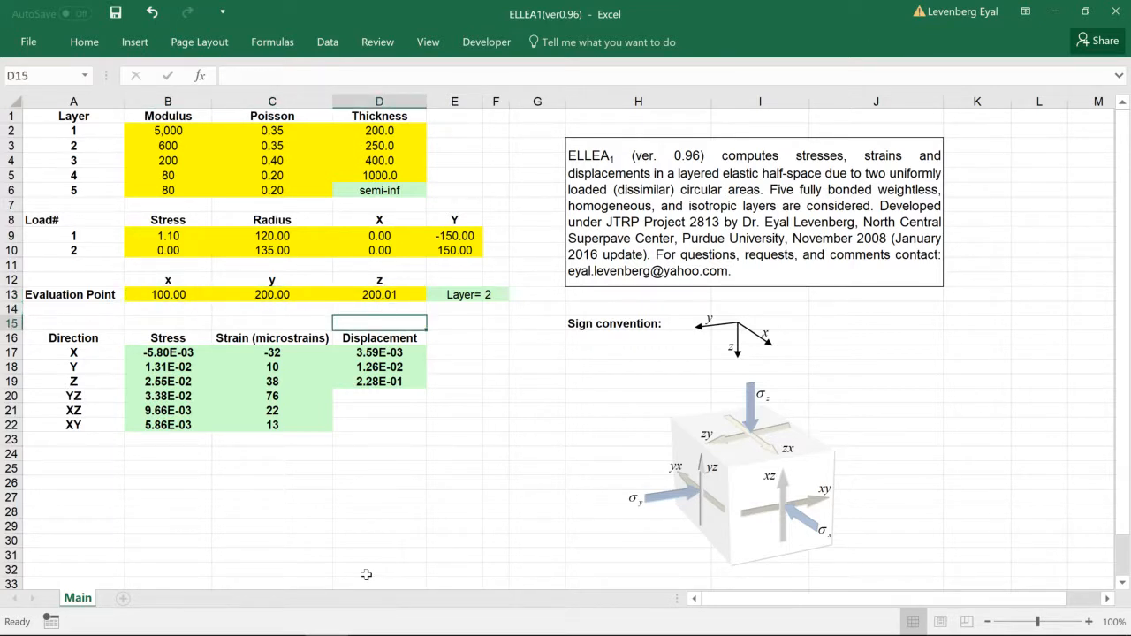
{"action": "left_click_drag", "start_coordinate": [74, 338], "coordinate": [168, 338]}
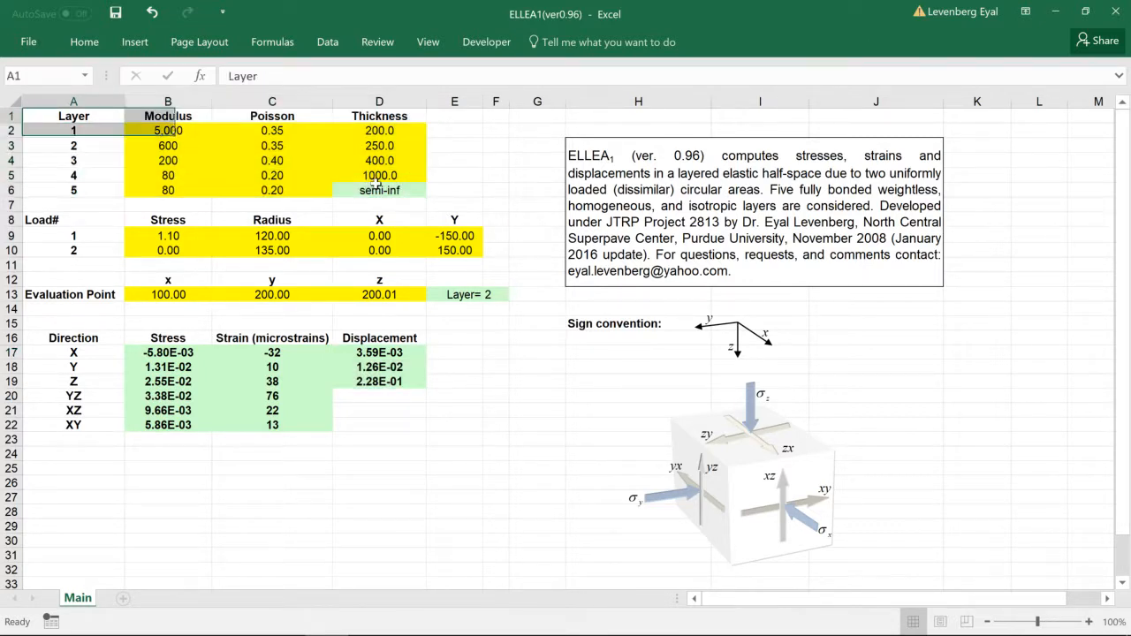
Set layer 4's modulus to 100 and layer 1's thickness to 240.
{"action": "left_click", "coordinate": [168, 130]}
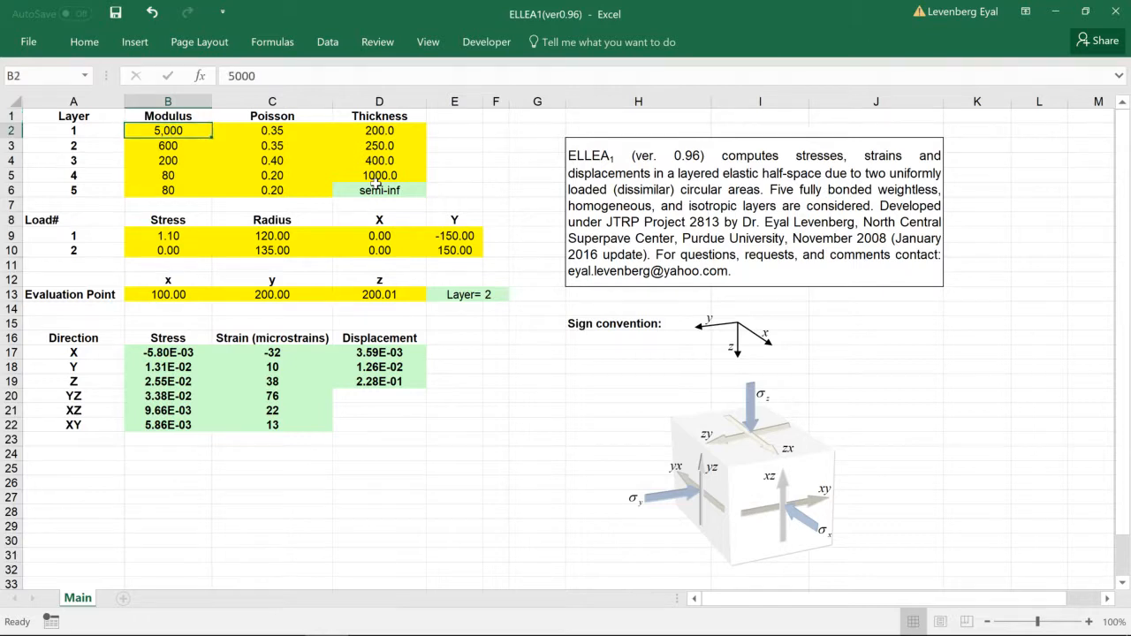
{"action": "left_click", "coordinate": [73, 175]}
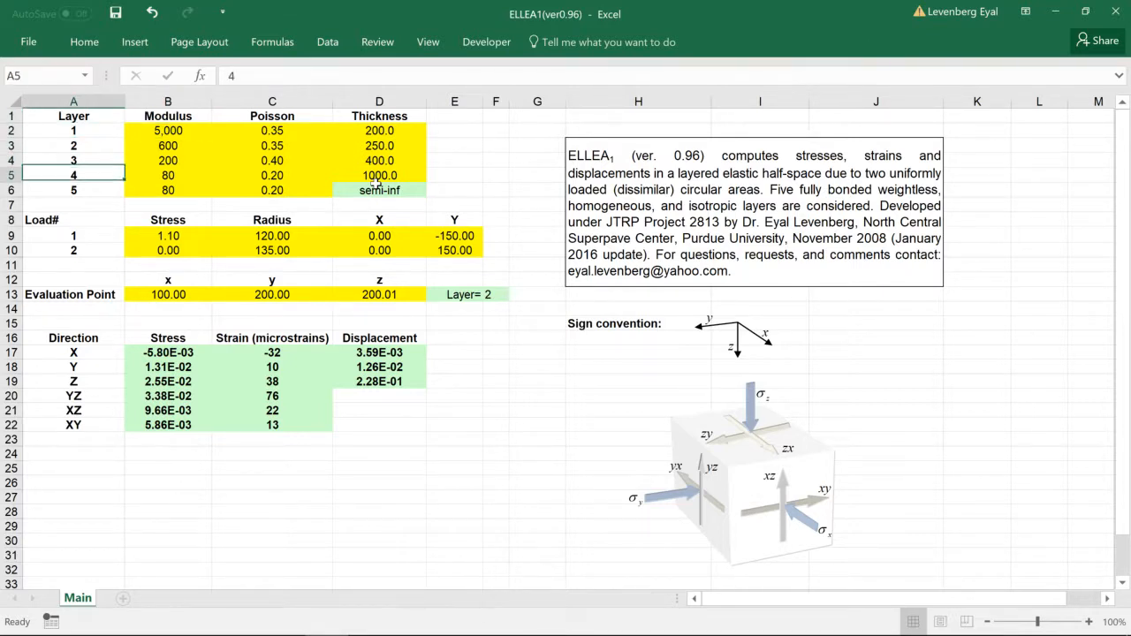
{"action": "left_click", "coordinate": [74, 130]}
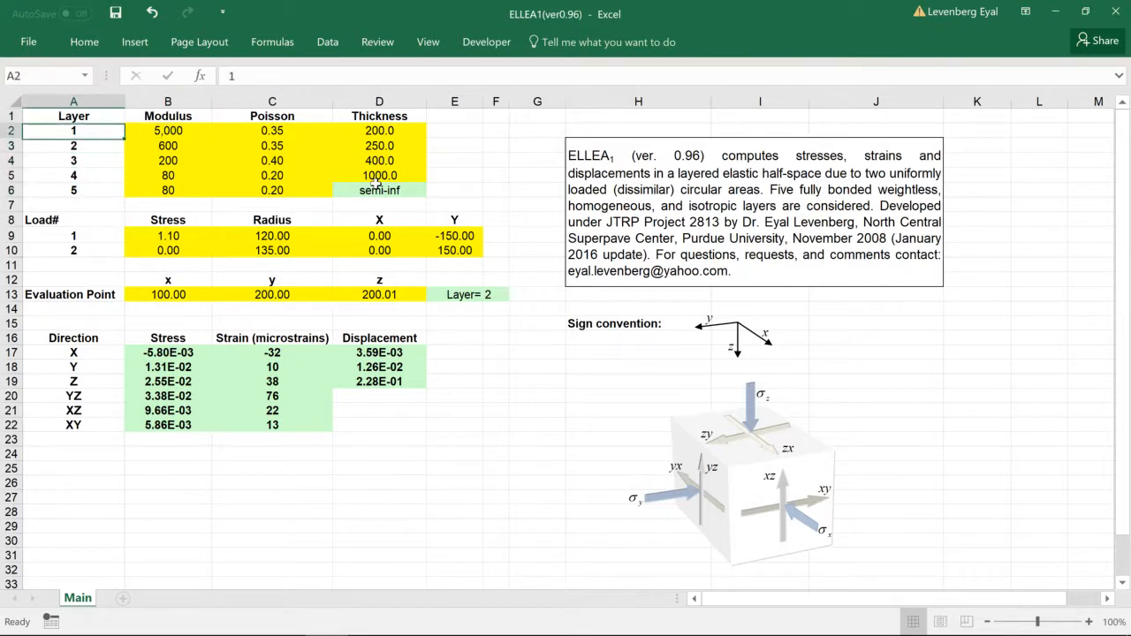
{"action": "left_click", "coordinate": [167, 189]}
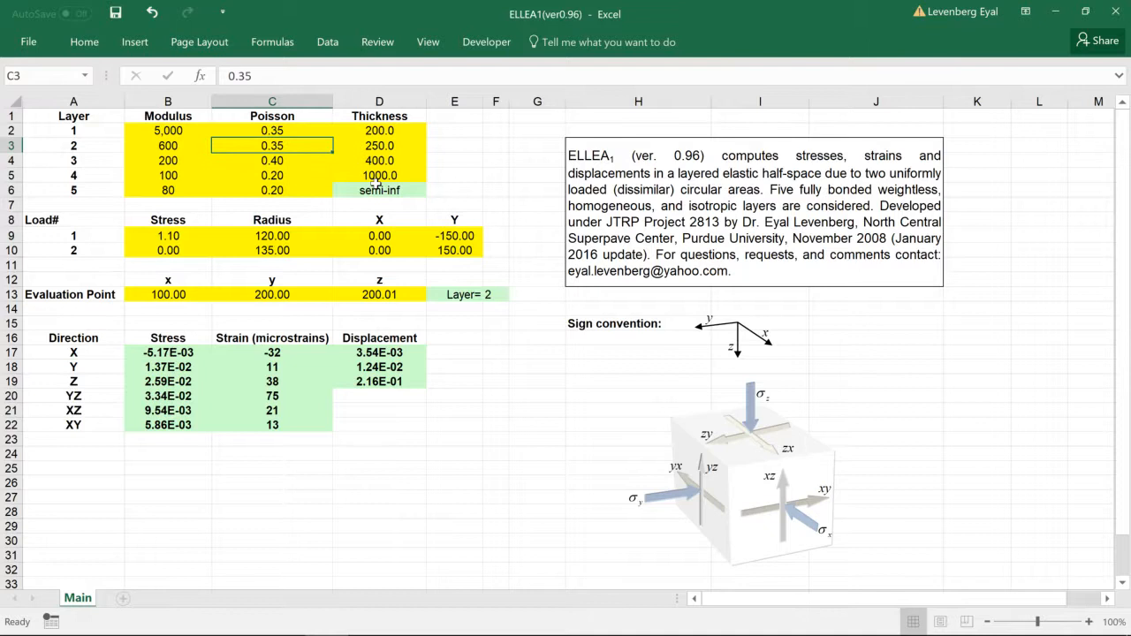
{"action": "left_click", "coordinate": [272, 160]}
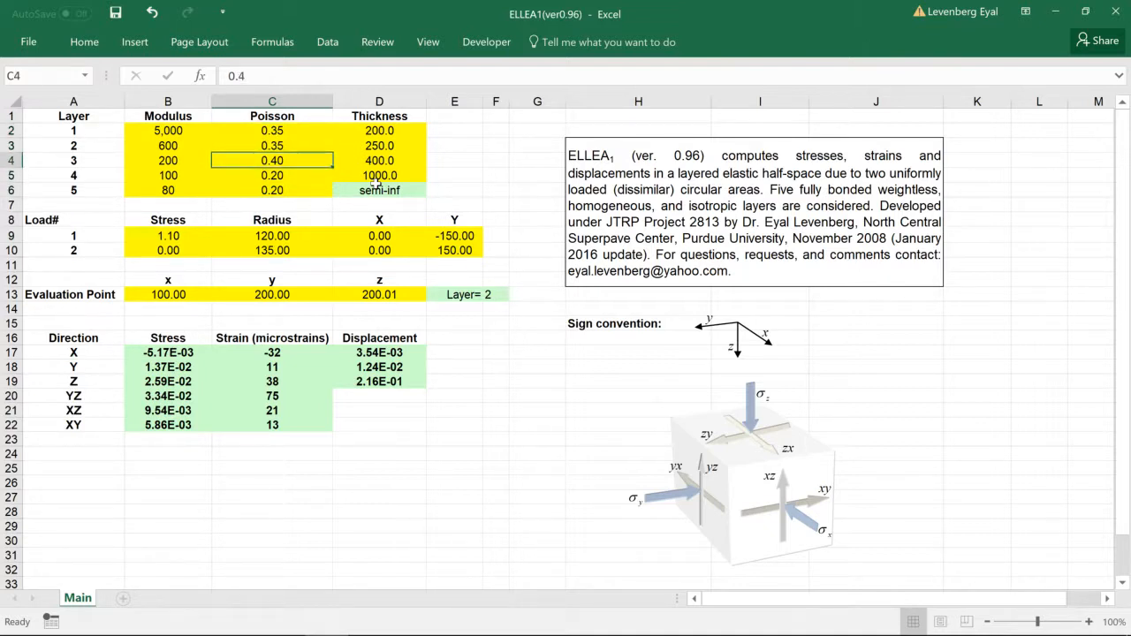
{"action": "left_click", "coordinate": [379, 130]}
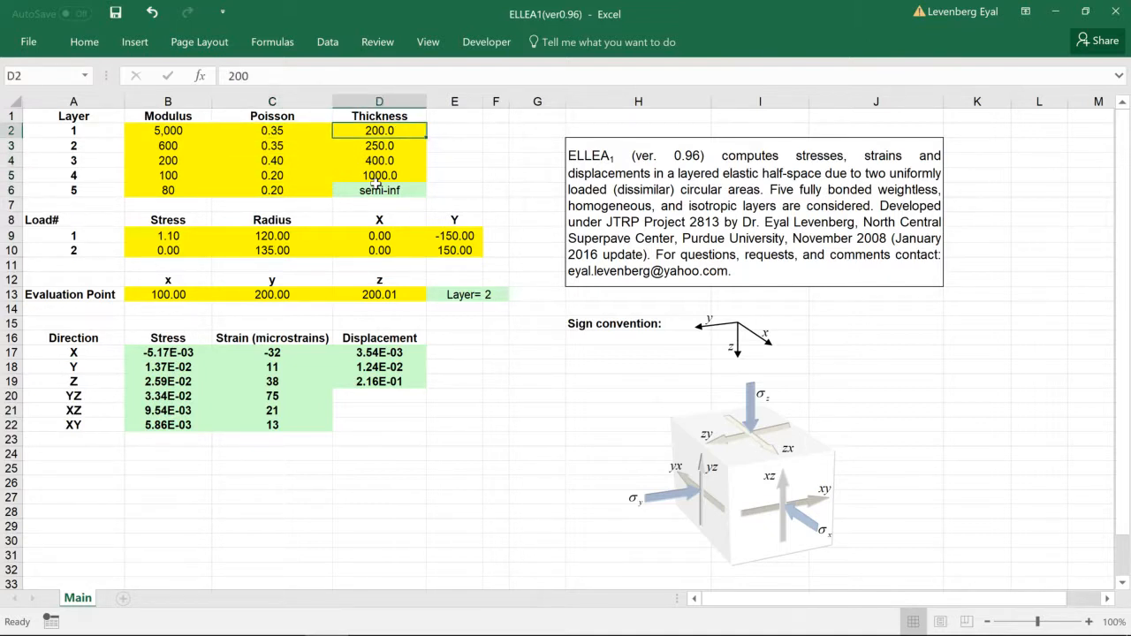
{"action": "type", "text": "240"}
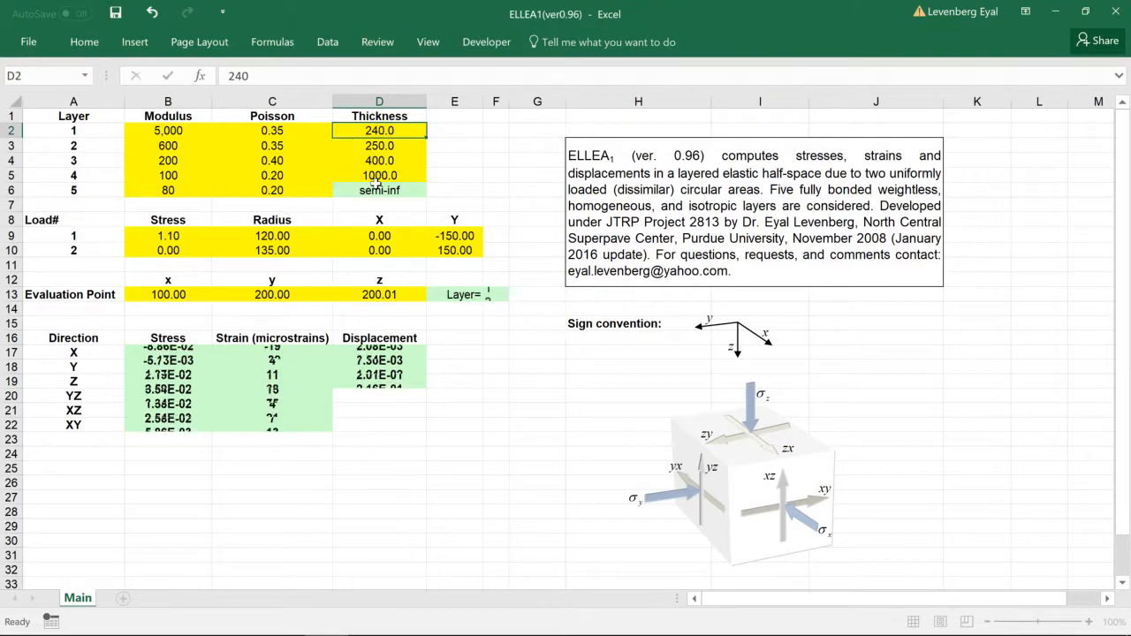
{"action": "left_click", "coordinate": [379, 190]}
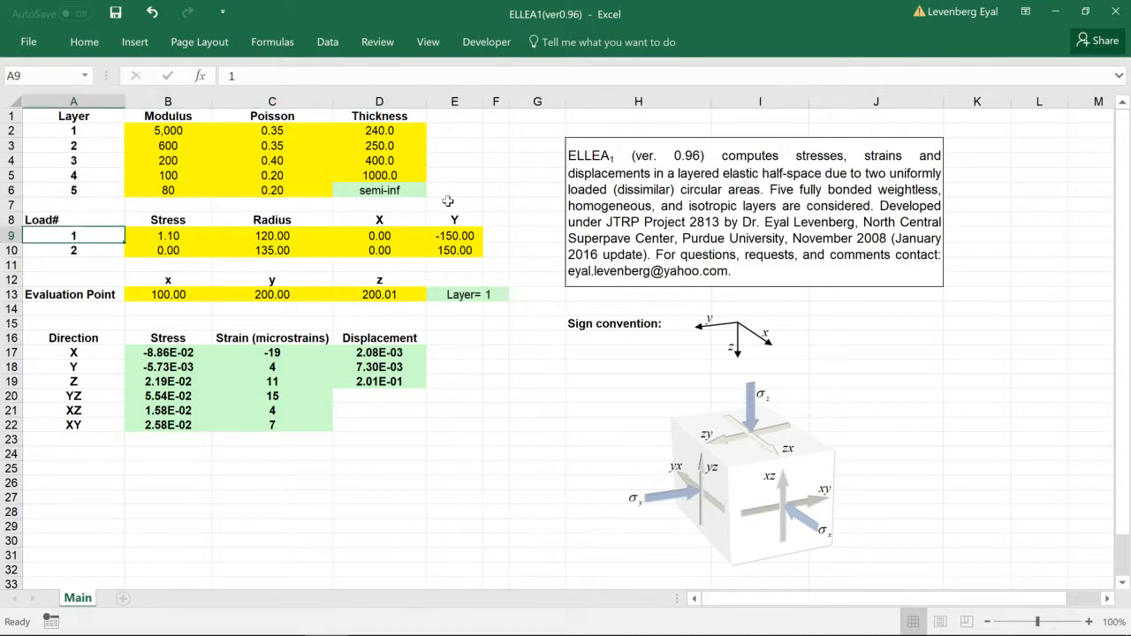
Enter 0.30 as load 2's stress, then check load radius and evaluation x.
{"action": "left_click", "coordinate": [167, 235]}
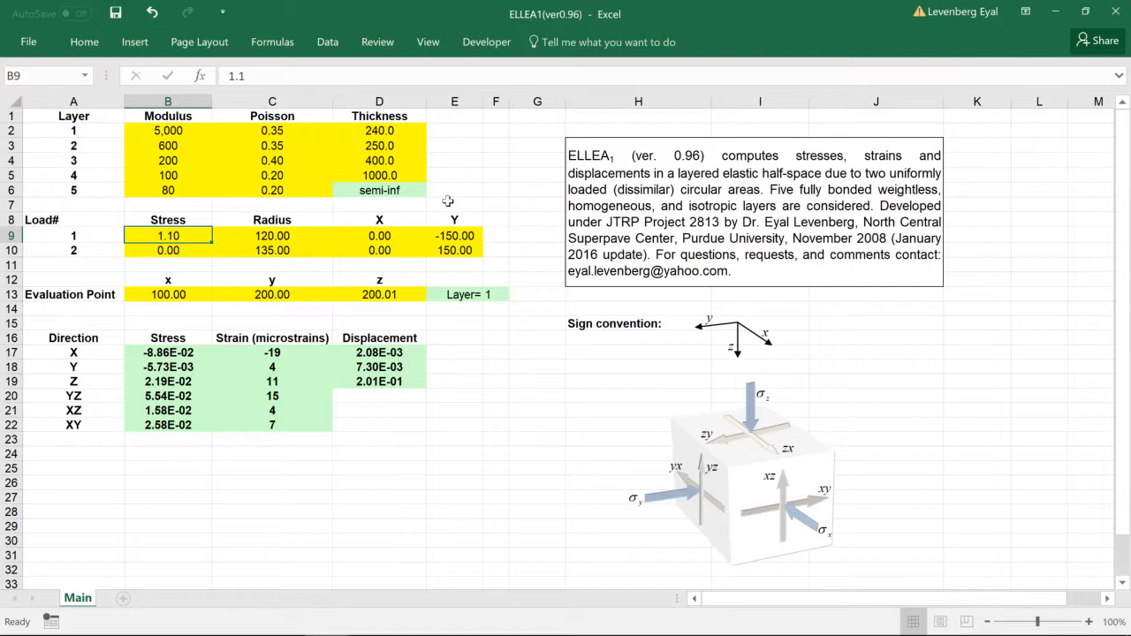
{"action": "left_click", "coordinate": [272, 235]}
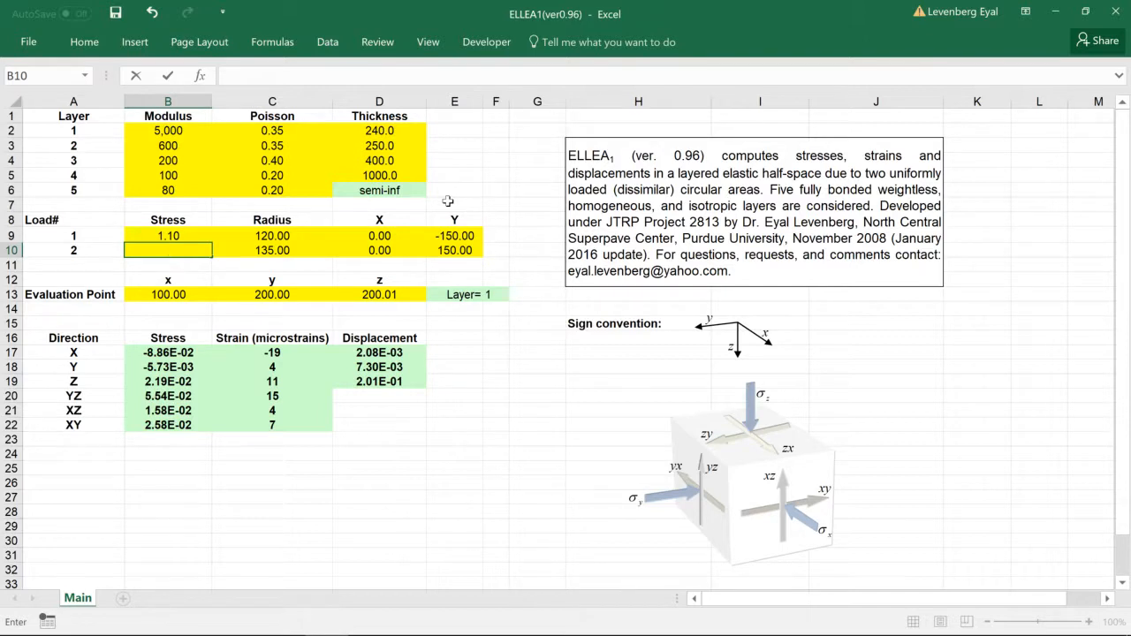
{"action": "type", "text": "0.30"}
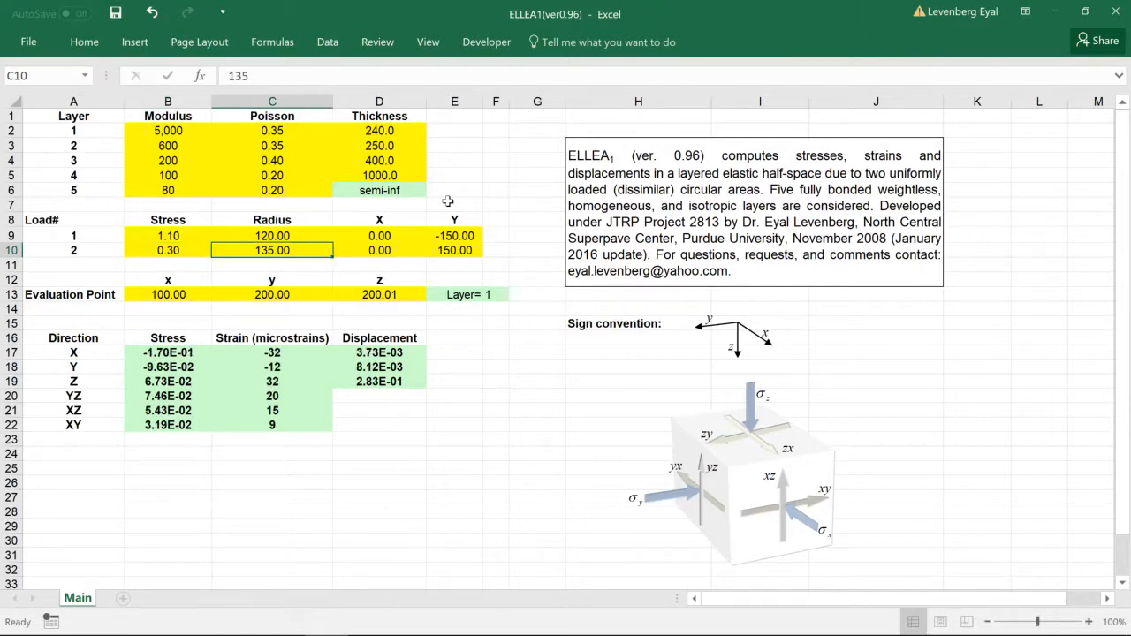
{"action": "left_click", "coordinate": [455, 236]}
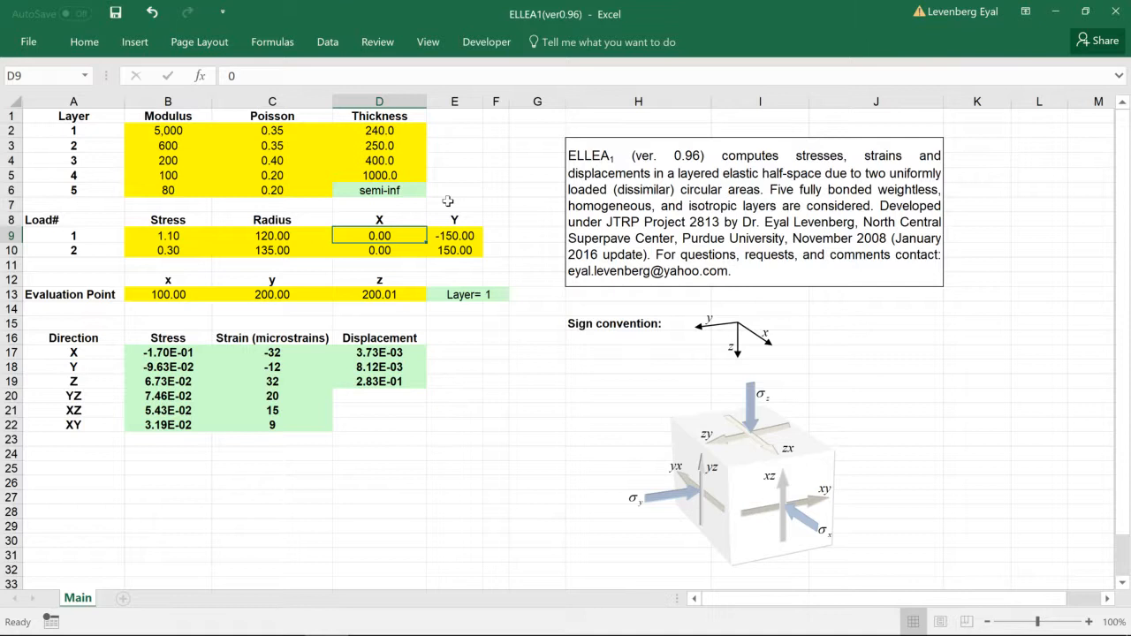
{"action": "left_click", "coordinate": [380, 250]}
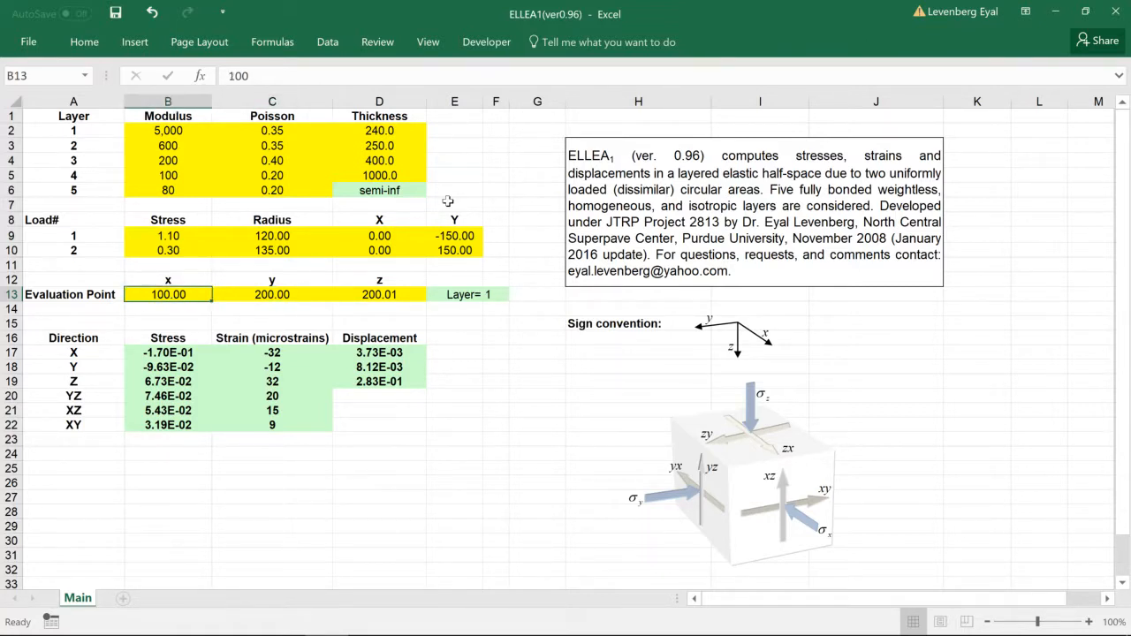
Change the evaluation point's z depth to 240.01, placing it in layer 2.
{"action": "left_click", "coordinate": [272, 294]}
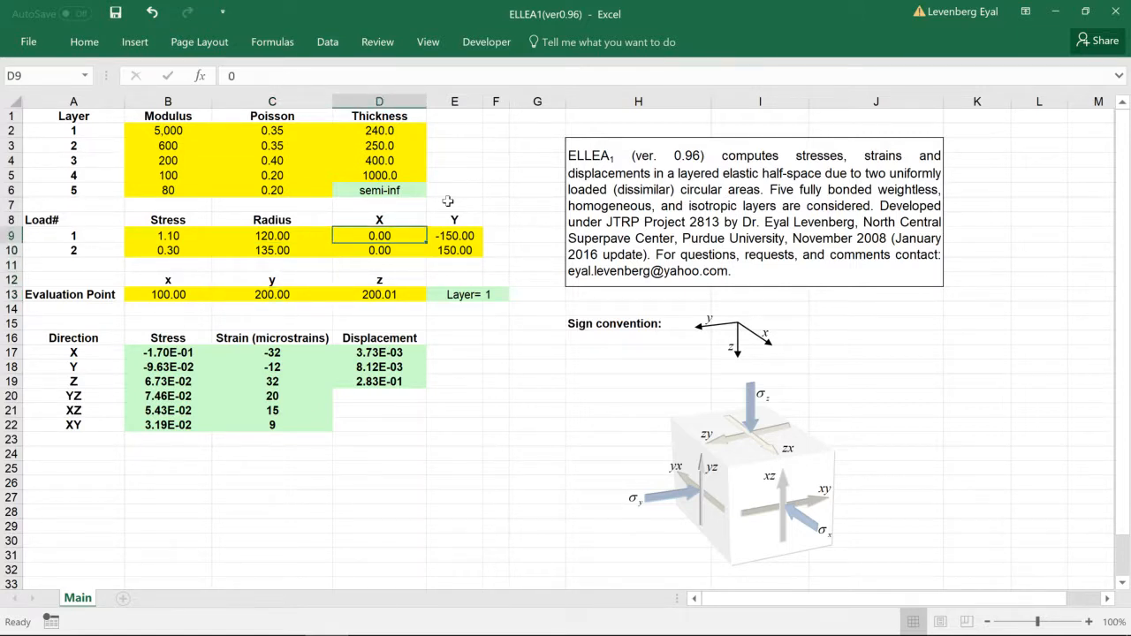
{"action": "left_click", "coordinate": [379, 250]}
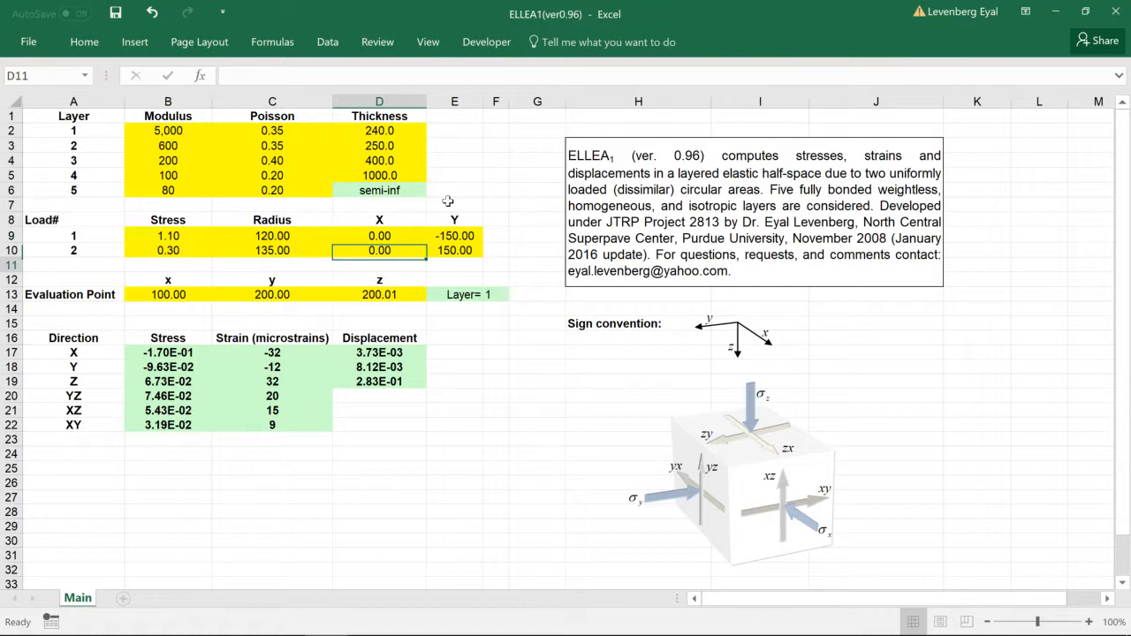
{"action": "left_click", "coordinate": [379, 294]}
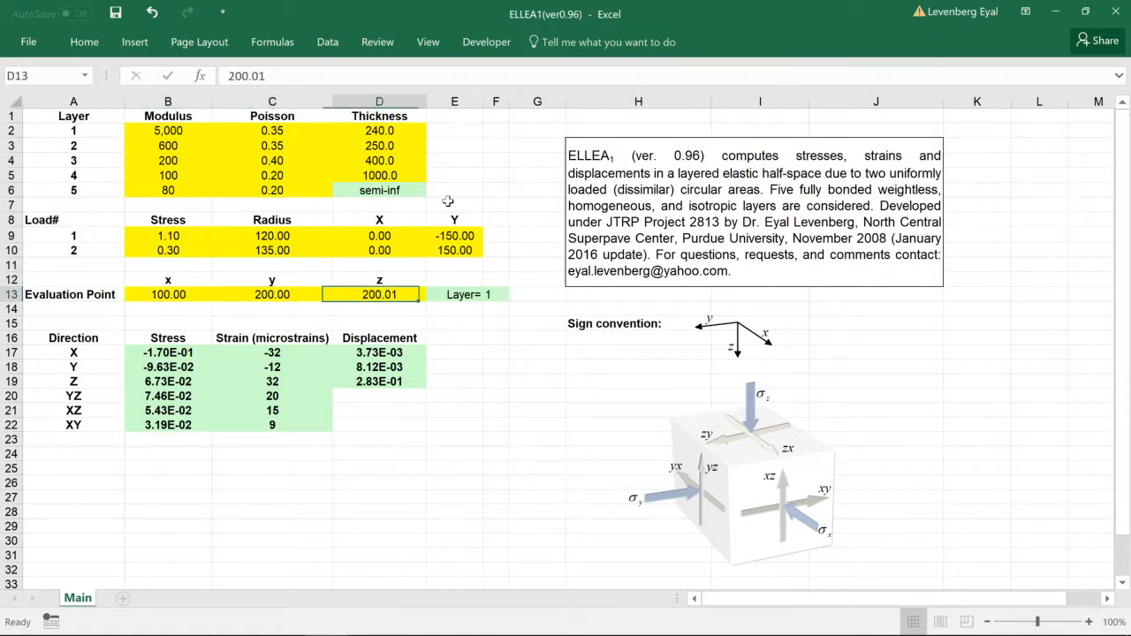
{"action": "type", "text": "0"}
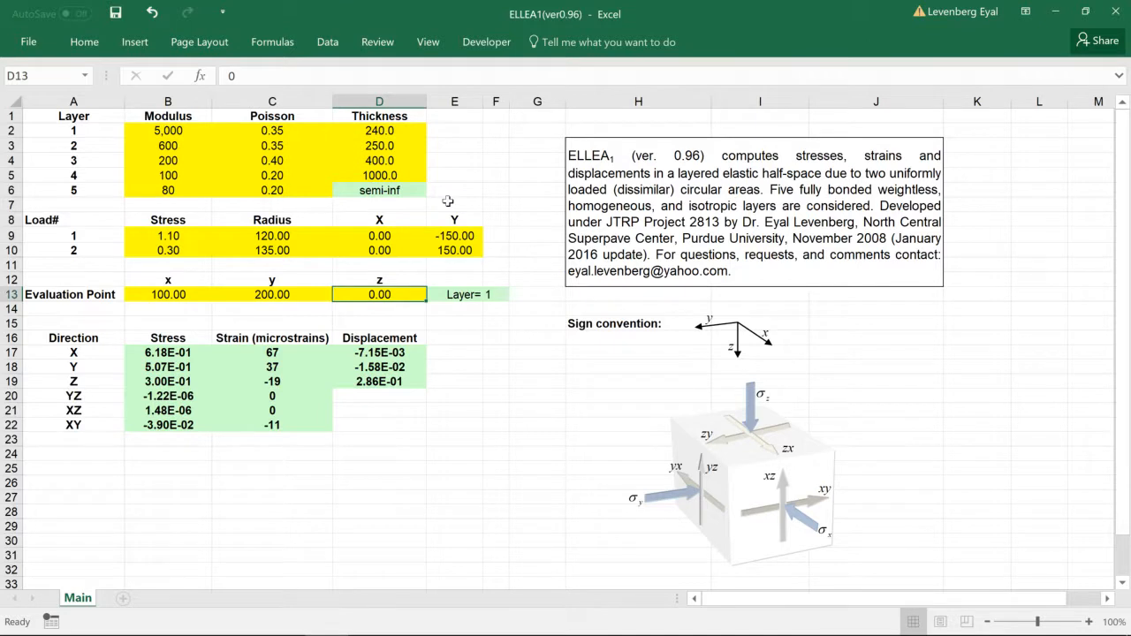
{"action": "type", "text": "1"}
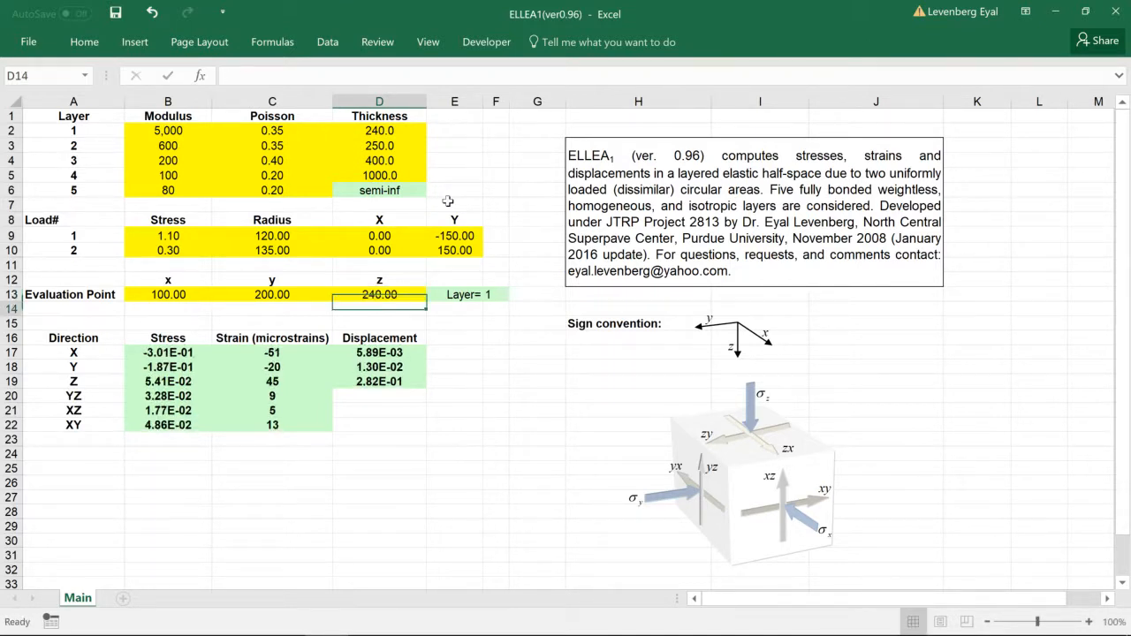
{"action": "left_click", "coordinate": [379, 294]}
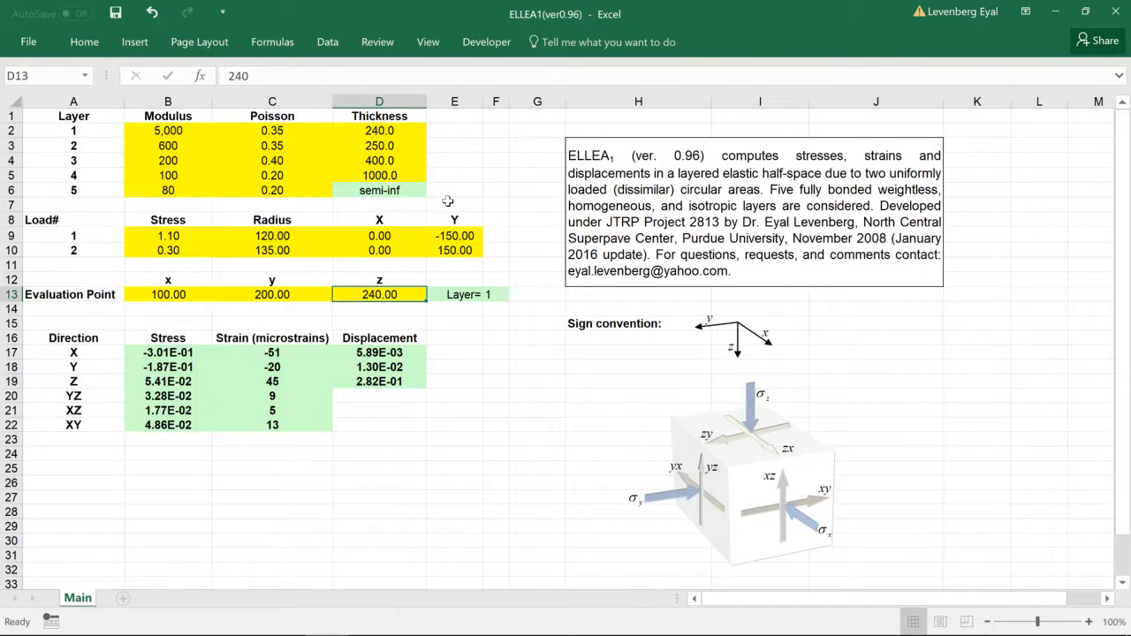
{"action": "type", "text": "2"}
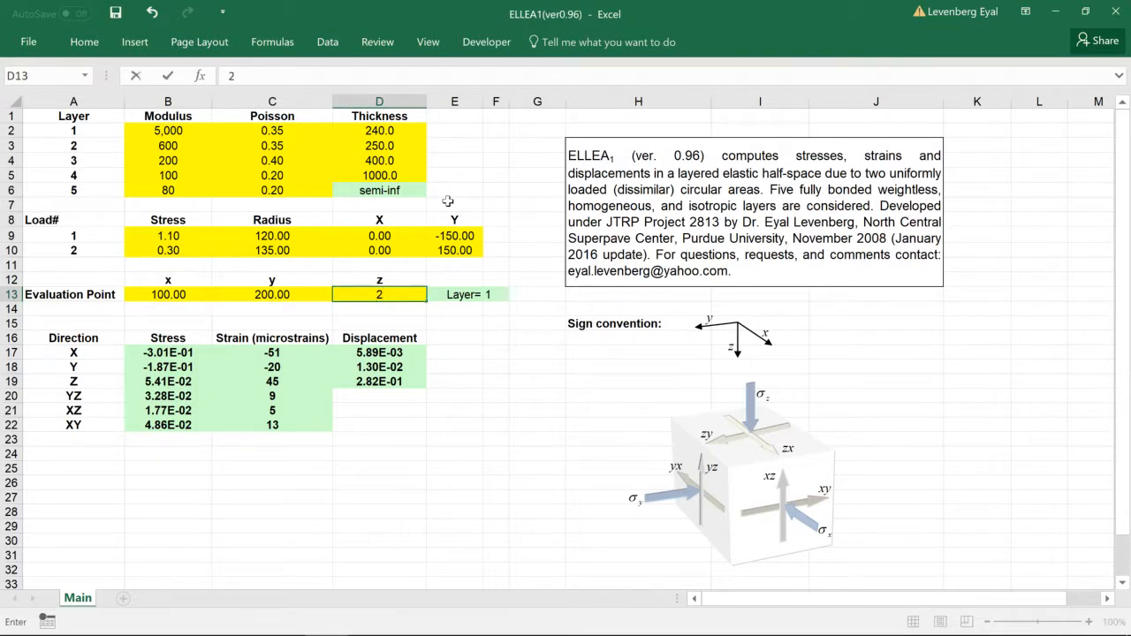
{"action": "type", "text": "240.01"}
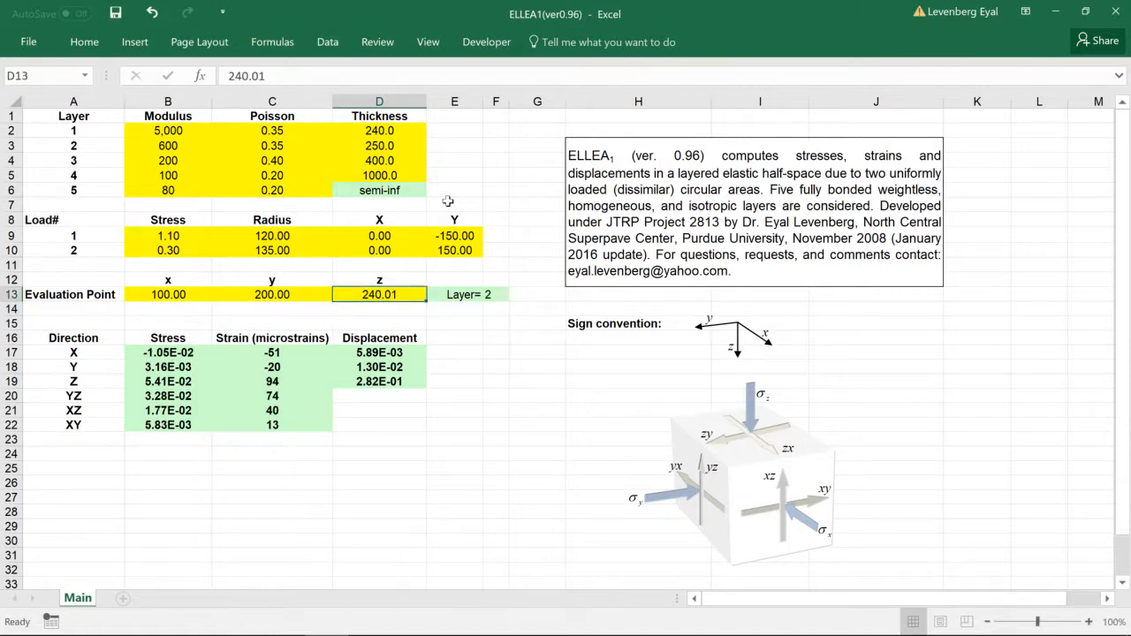
{"action": "left_click", "coordinate": [167, 337]}
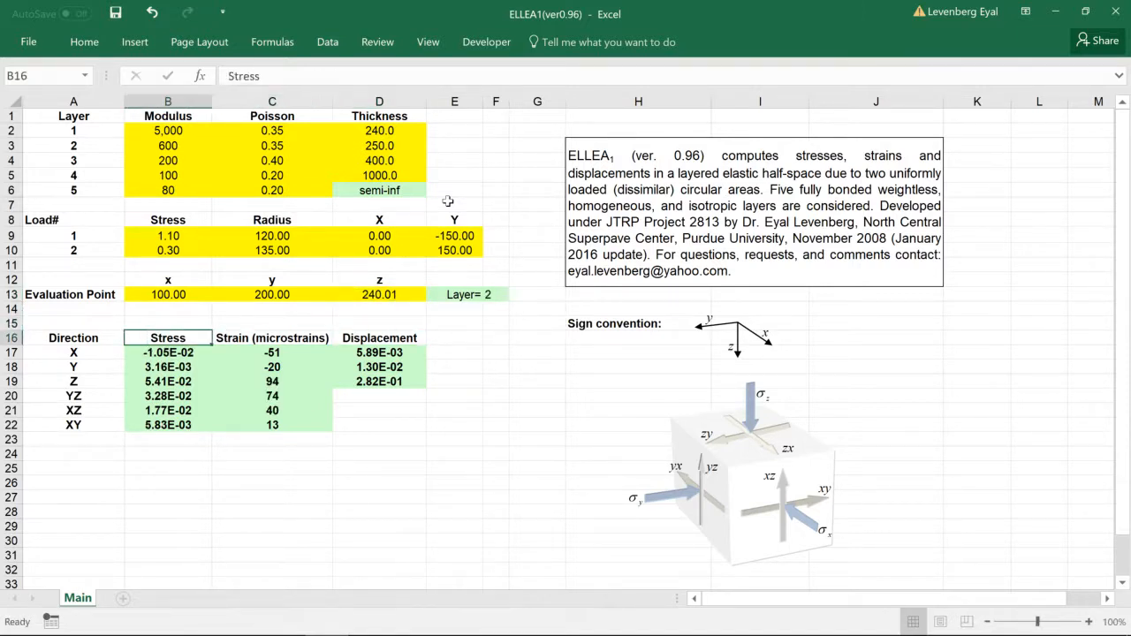
{"action": "left_click", "coordinate": [167, 424]}
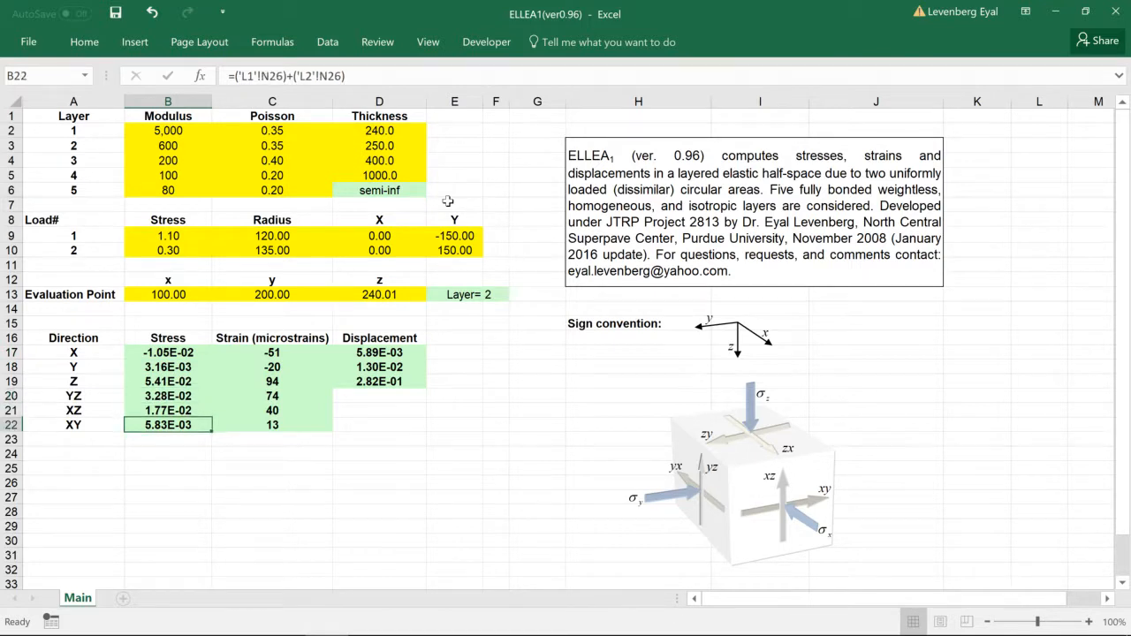
{"action": "left_click", "coordinate": [168, 352]}
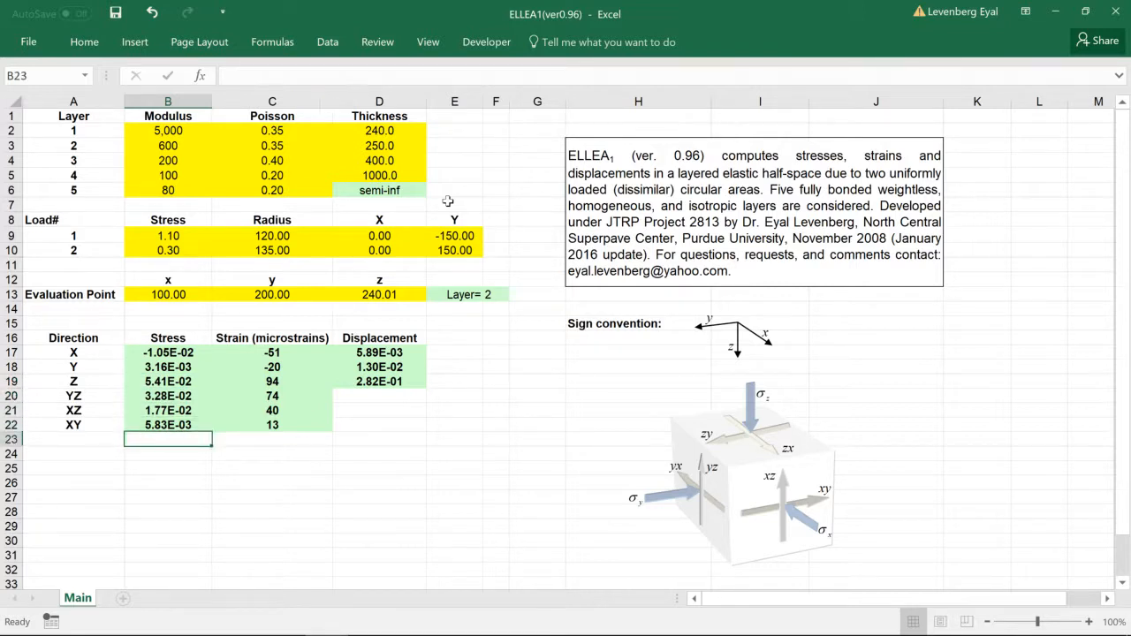
{"action": "left_click", "coordinate": [272, 352]}
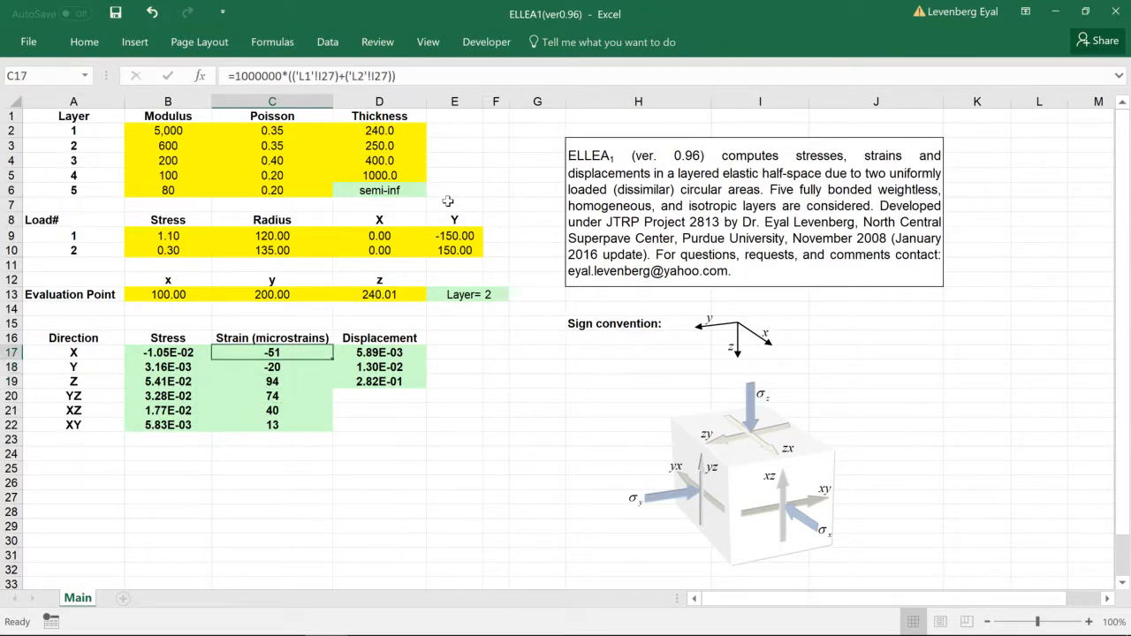
{"action": "left_click", "coordinate": [272, 425]}
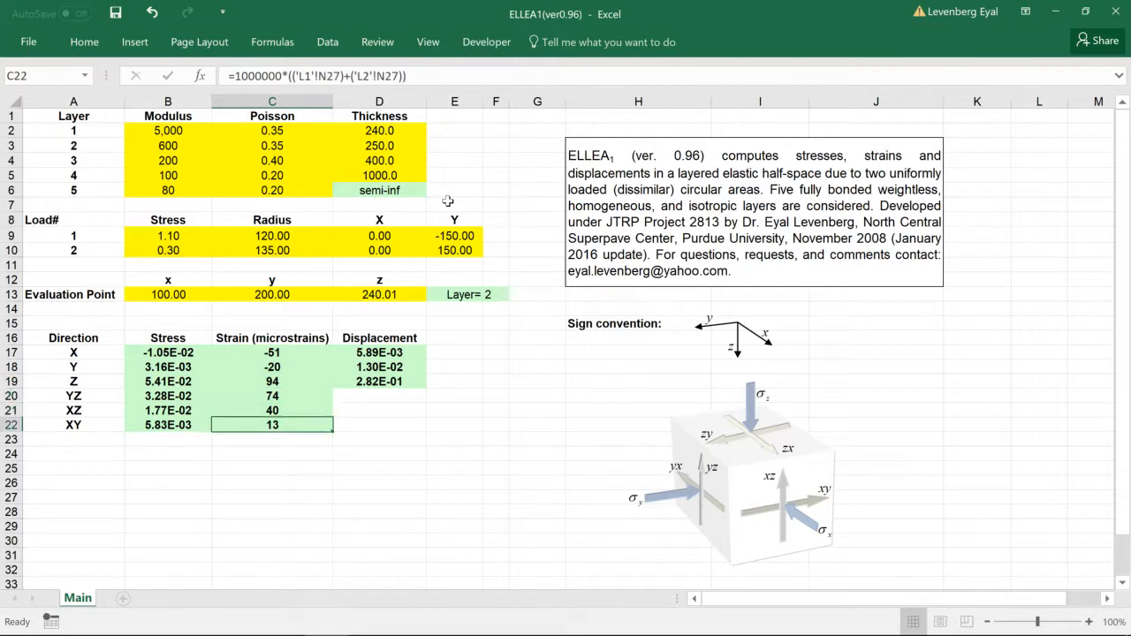
{"action": "left_click", "coordinate": [379, 351]}
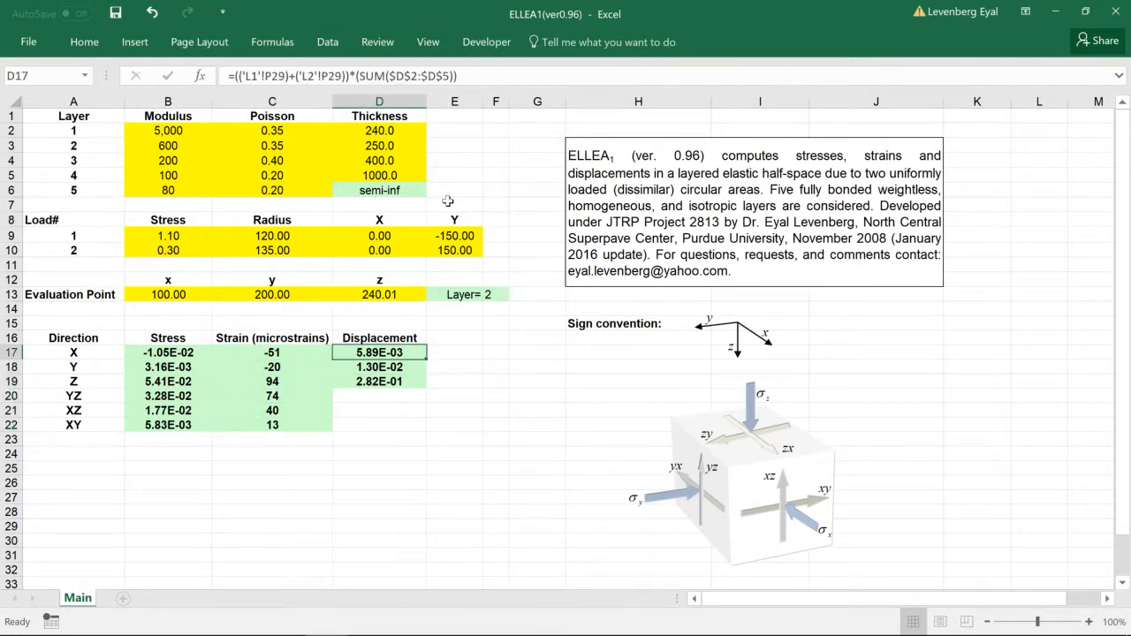
{"action": "left_click", "coordinate": [380, 367]}
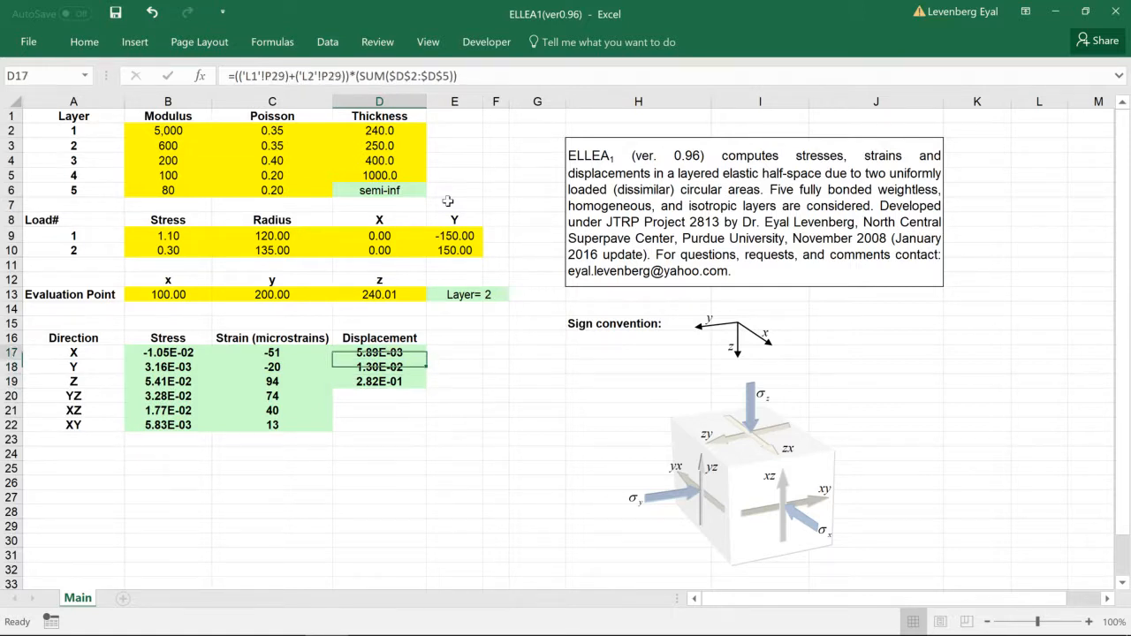
{"action": "left_click", "coordinate": [379, 160]}
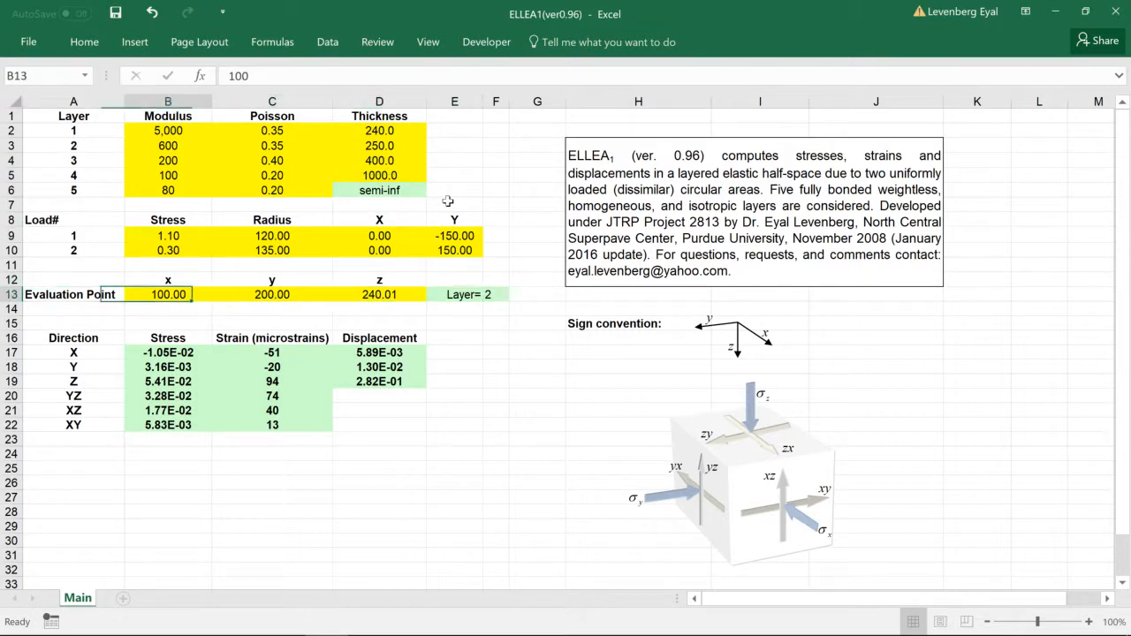
{"action": "left_click", "coordinate": [487, 295]}
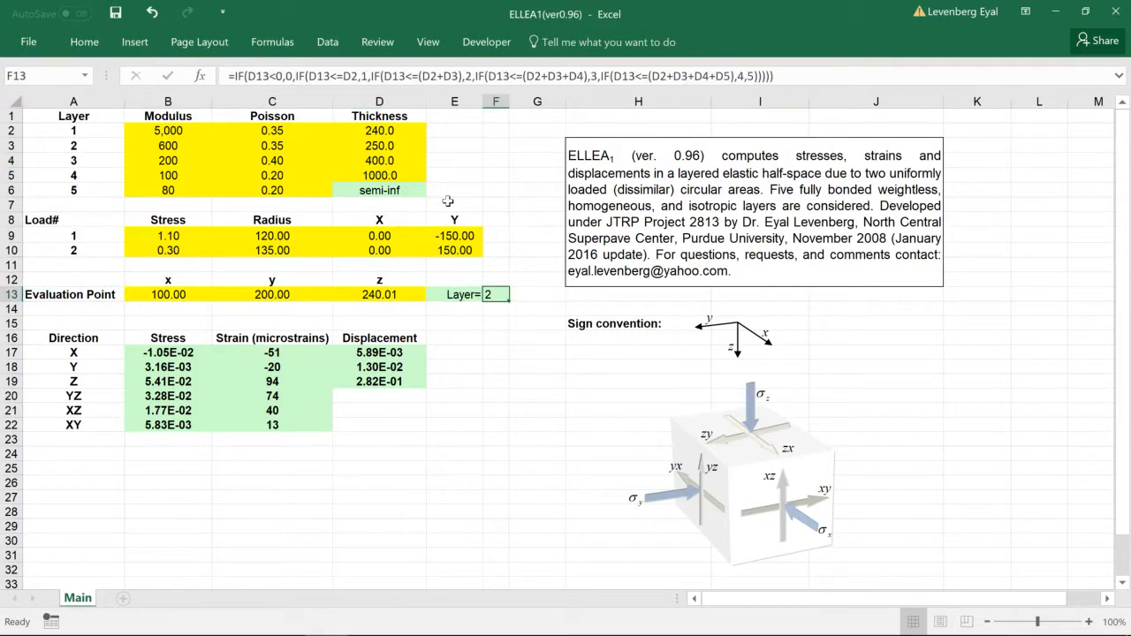
{"action": "left_click", "coordinate": [455, 294]}
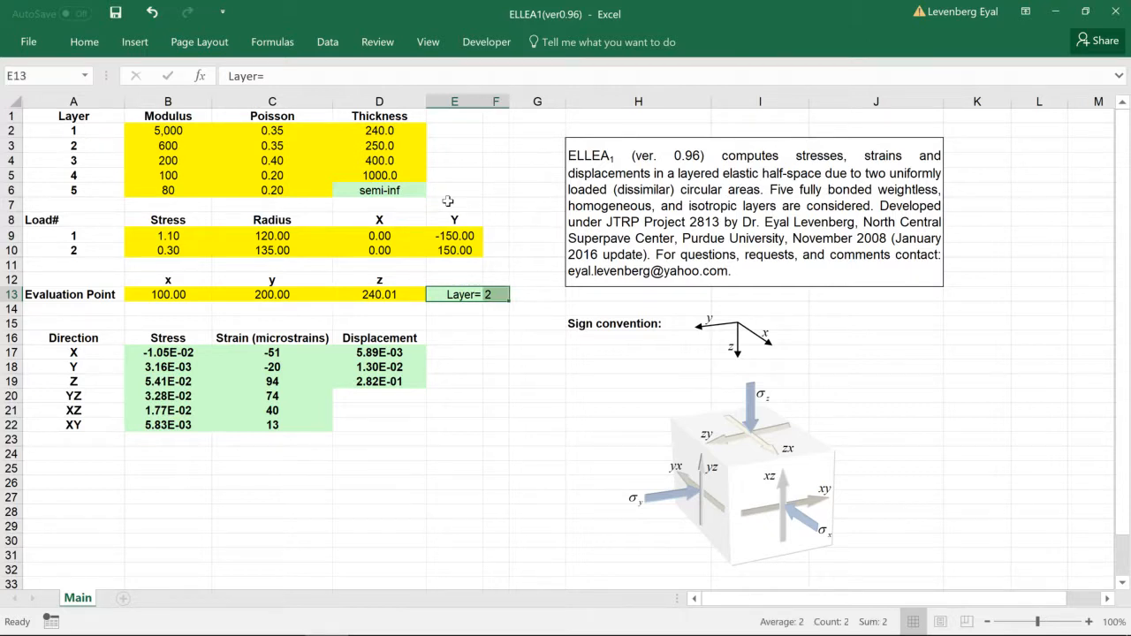
{"action": "left_click", "coordinate": [167, 250]}
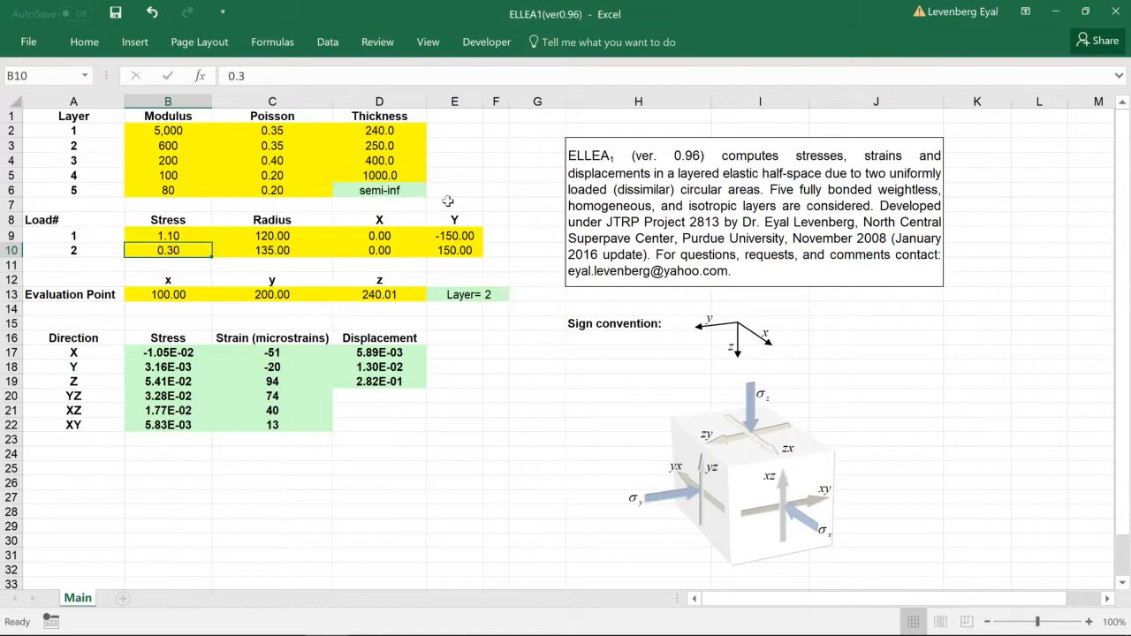
Enter 0 as load 2's stress and glance at layer 5's Poisson ratio.
{"action": "type", "text": "0"}
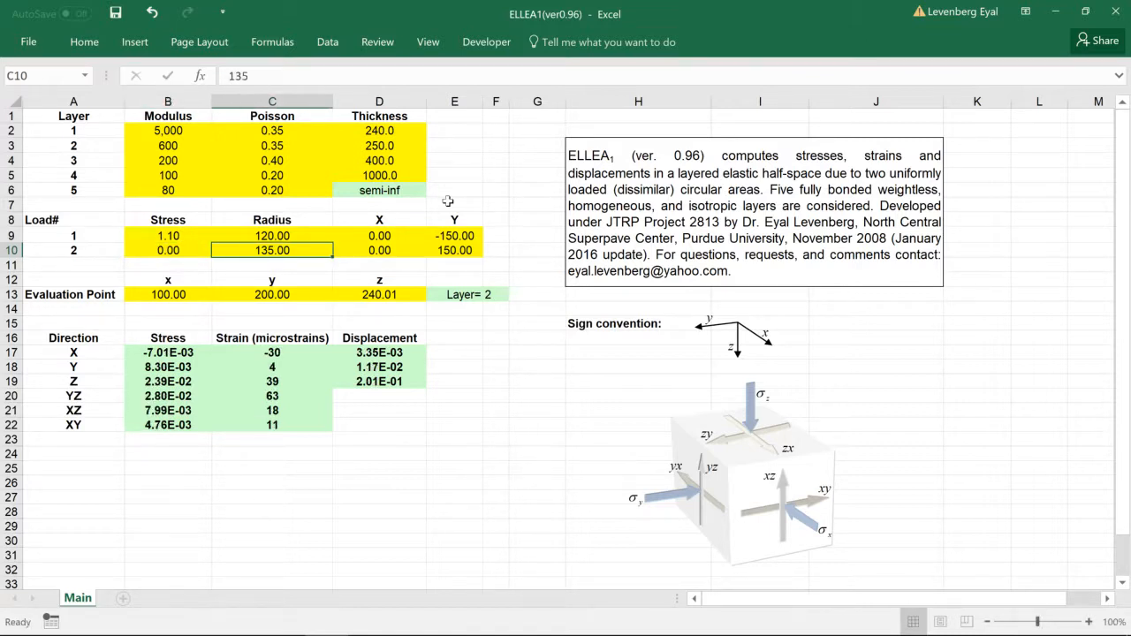
{"action": "left_click", "coordinate": [272, 190]}
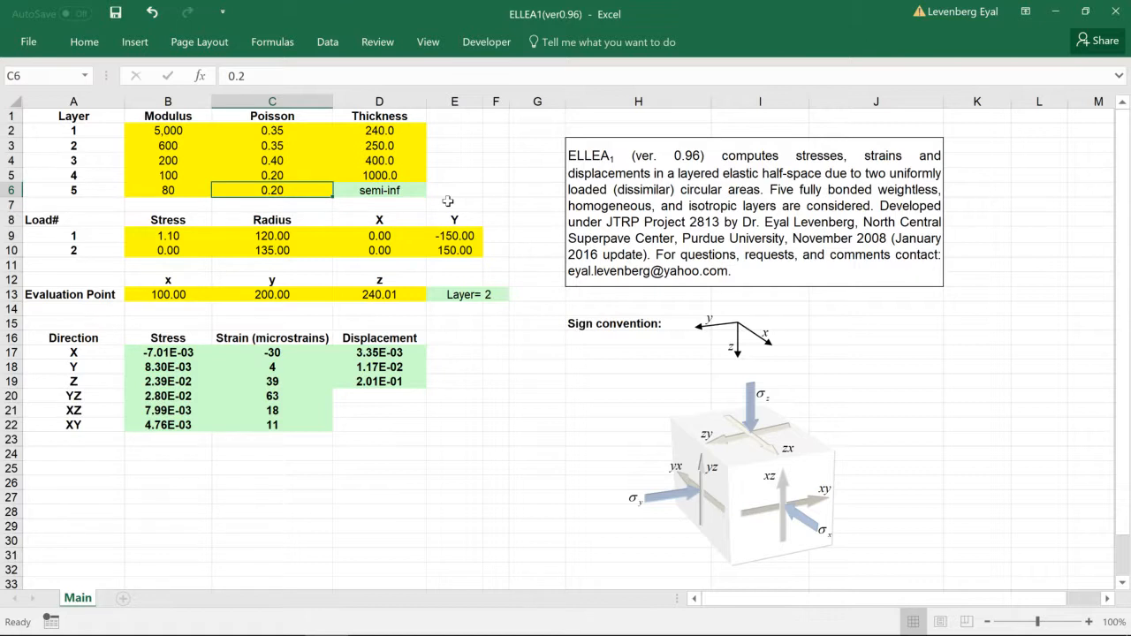
Enter 100 as layer 5's modulus.
{"action": "left_click", "coordinate": [73, 190]}
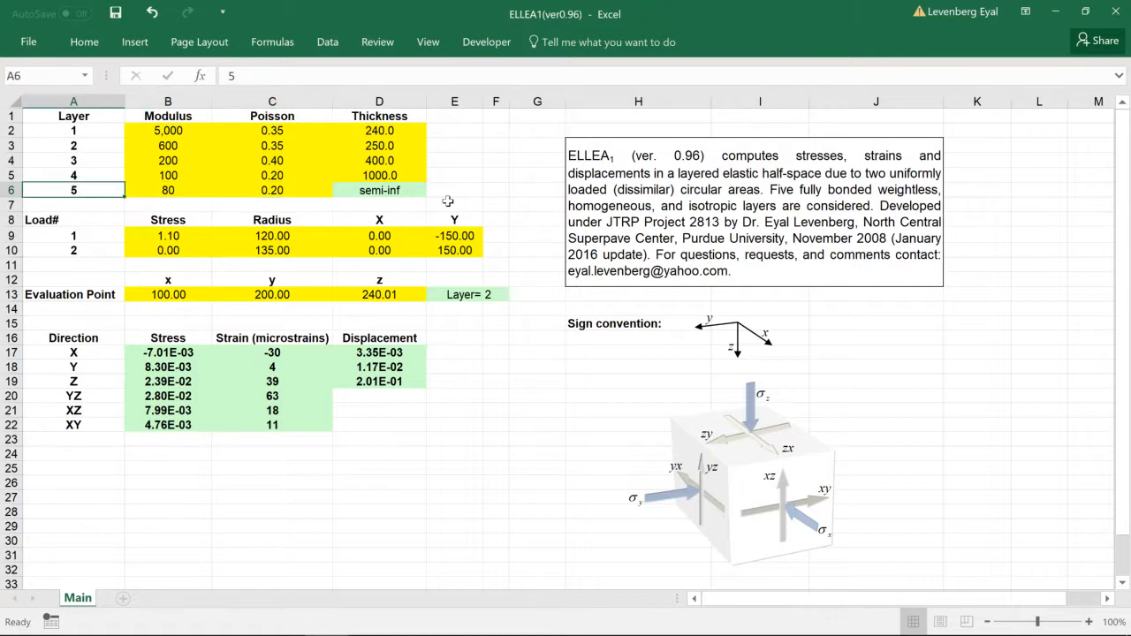
{"action": "left_click", "coordinate": [74, 145]}
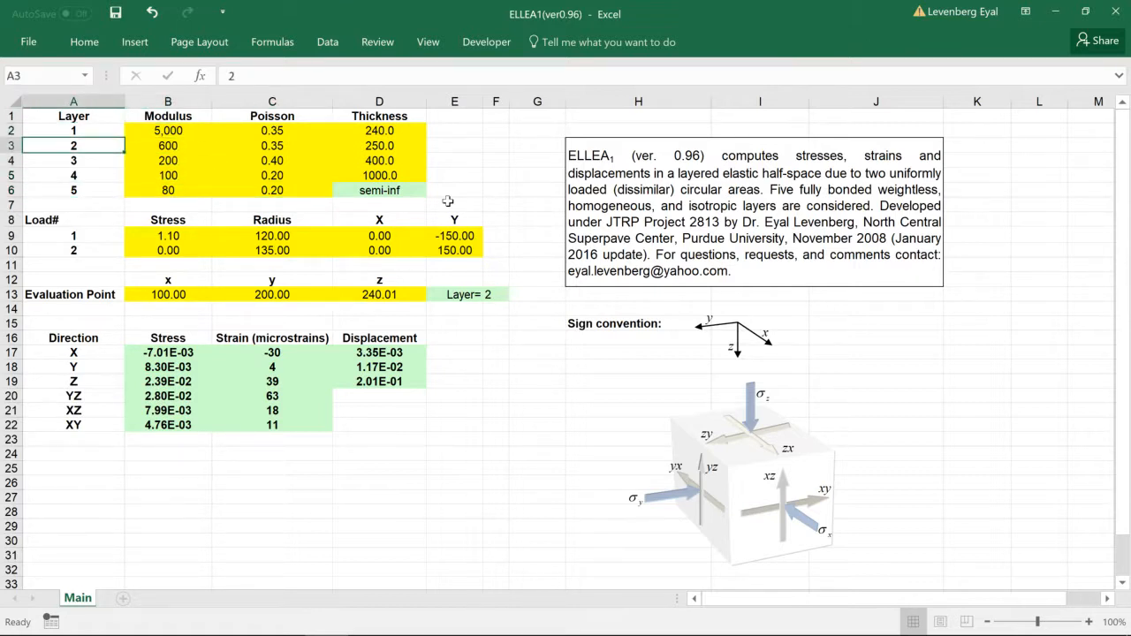
{"action": "left_click", "coordinate": [168, 175]}
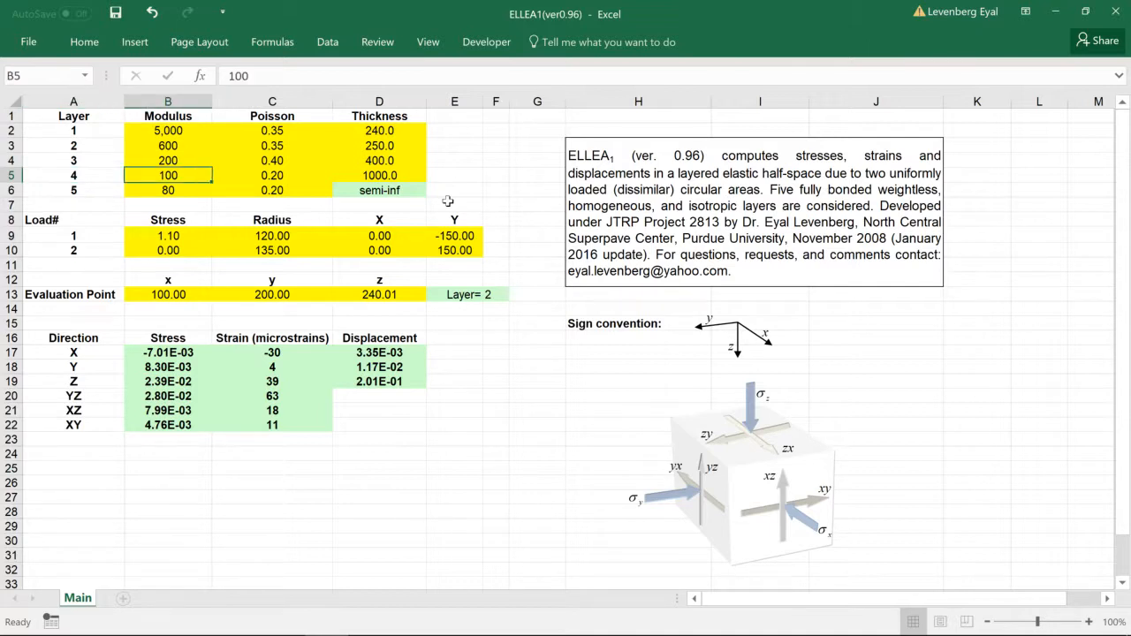
{"action": "left_click", "coordinate": [167, 190]}
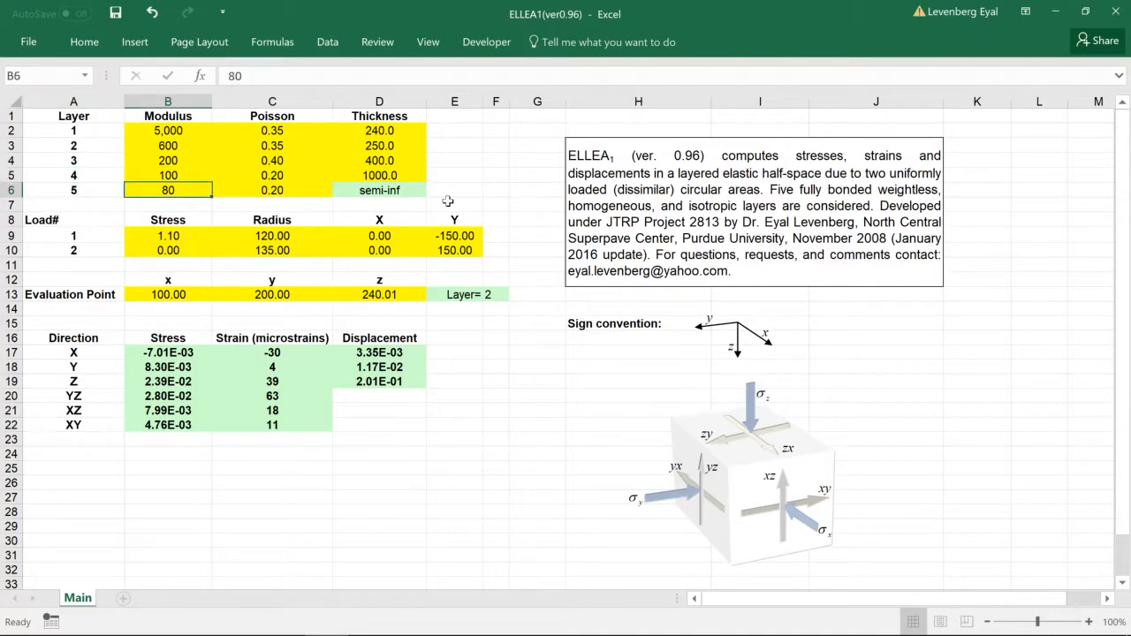
{"action": "type", "text": "100"}
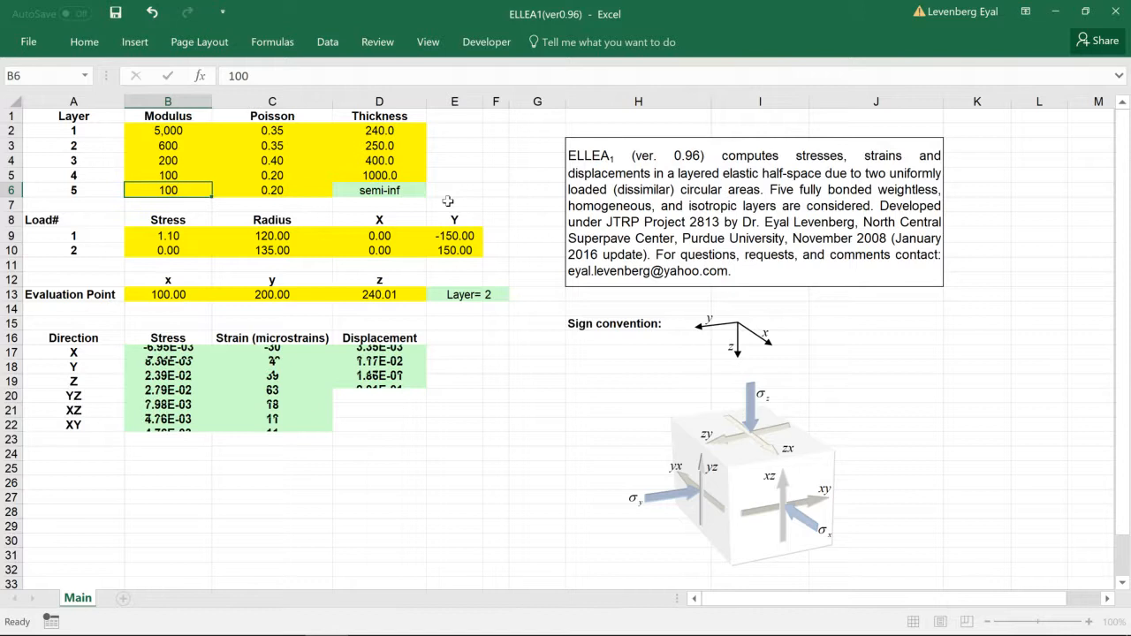
Compare the modulus and Poisson values of layers 4 and 5.
{"action": "left_click", "coordinate": [167, 175]}
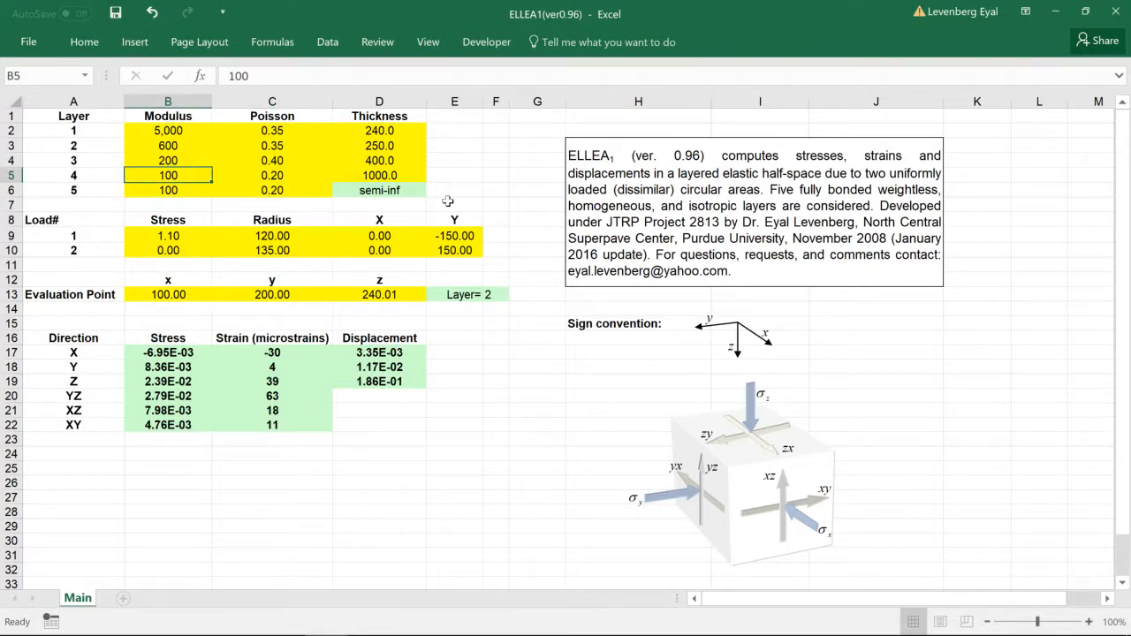
{"action": "left_click_drag", "start_coordinate": [168, 175], "coordinate": [272, 190]}
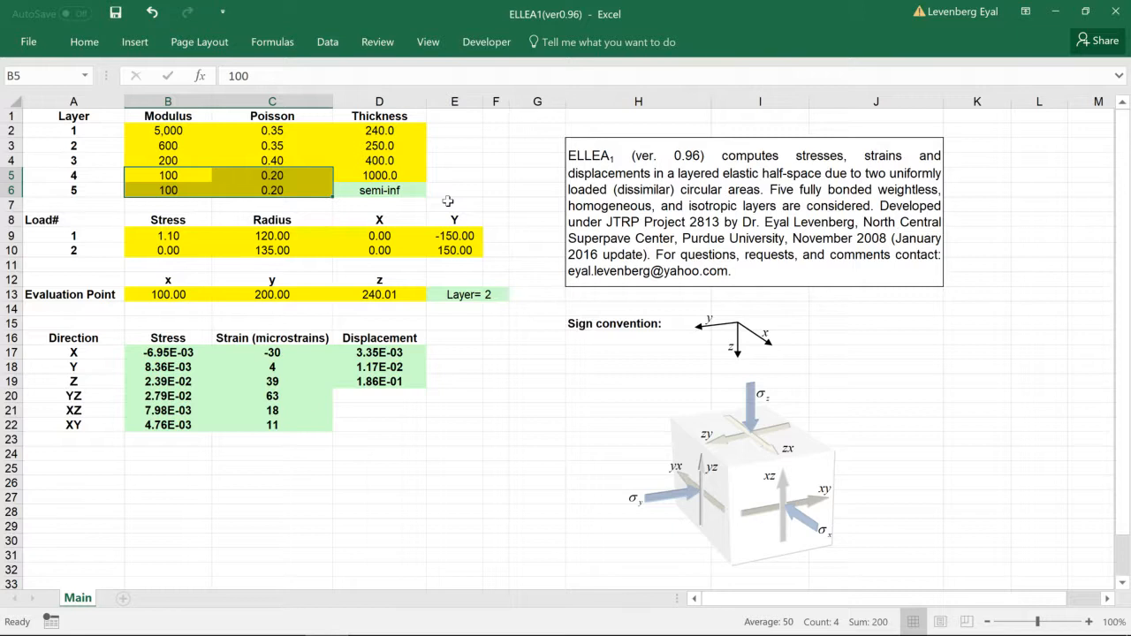
{"action": "left_click", "coordinate": [73, 175]}
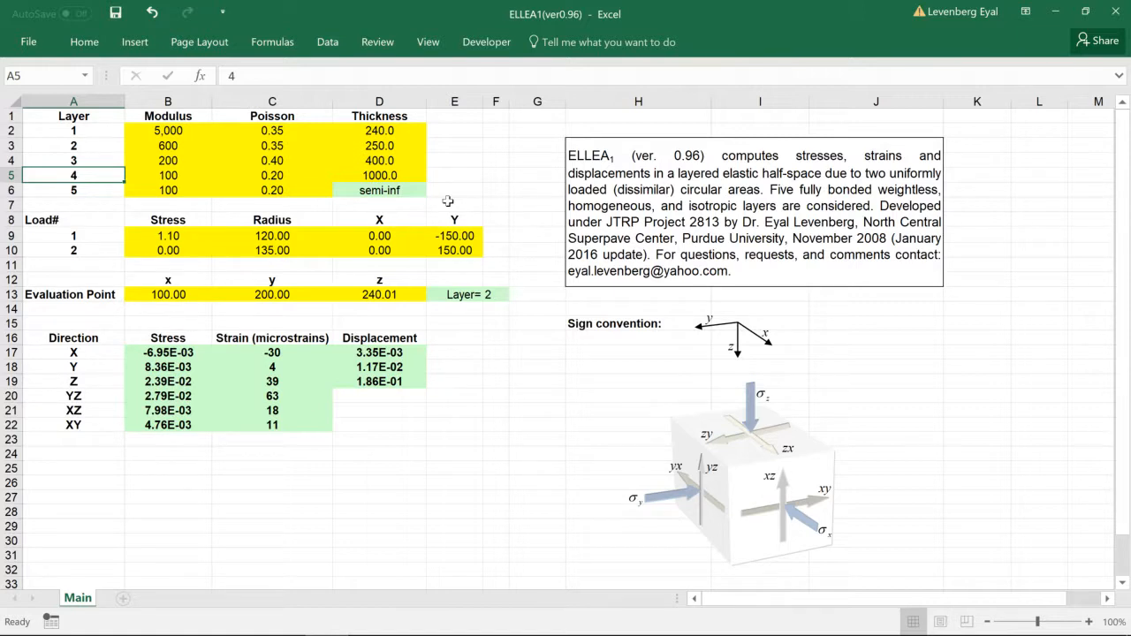
{"action": "left_click", "coordinate": [168, 175]}
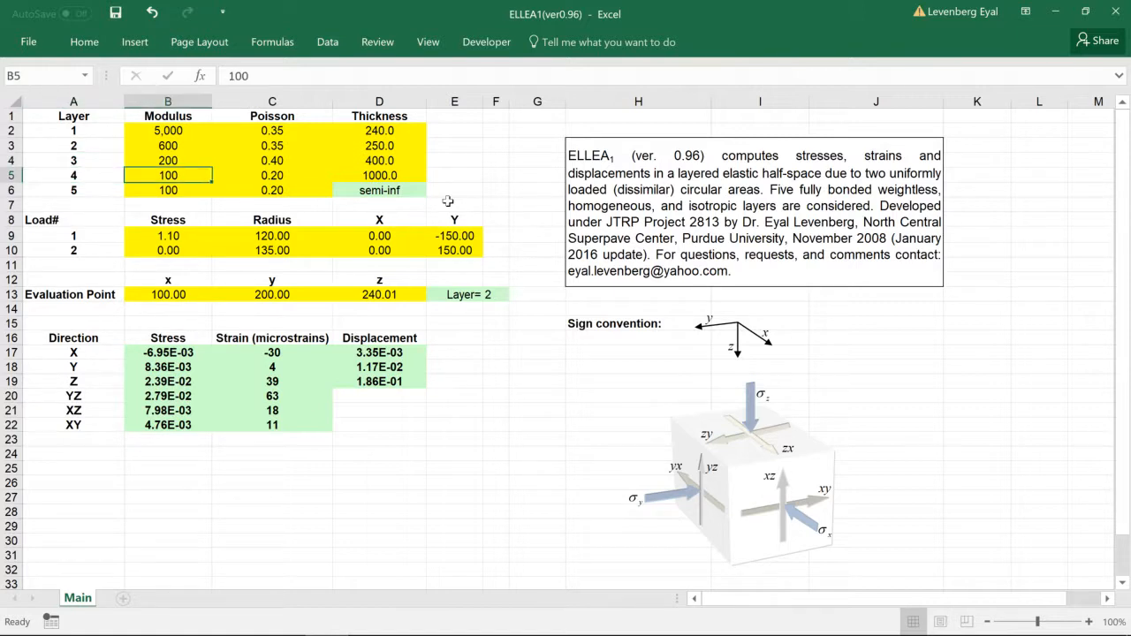
{"action": "left_click", "coordinate": [73, 159]}
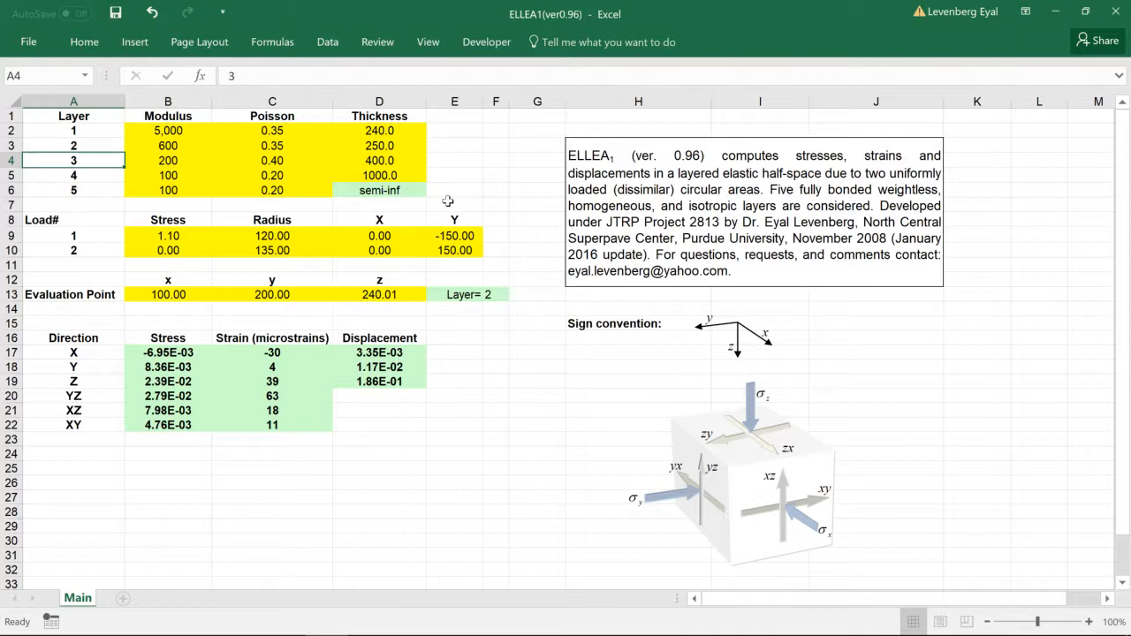
{"action": "left_click", "coordinate": [73, 116]}
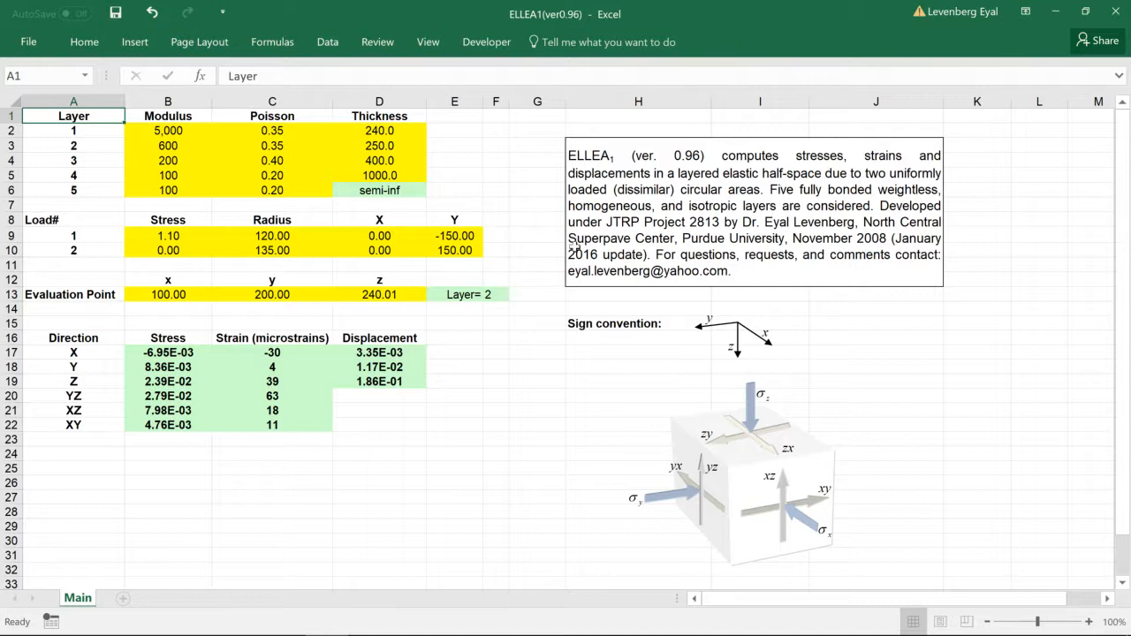
{"action": "mouse_move", "coordinate": [397, 546]}
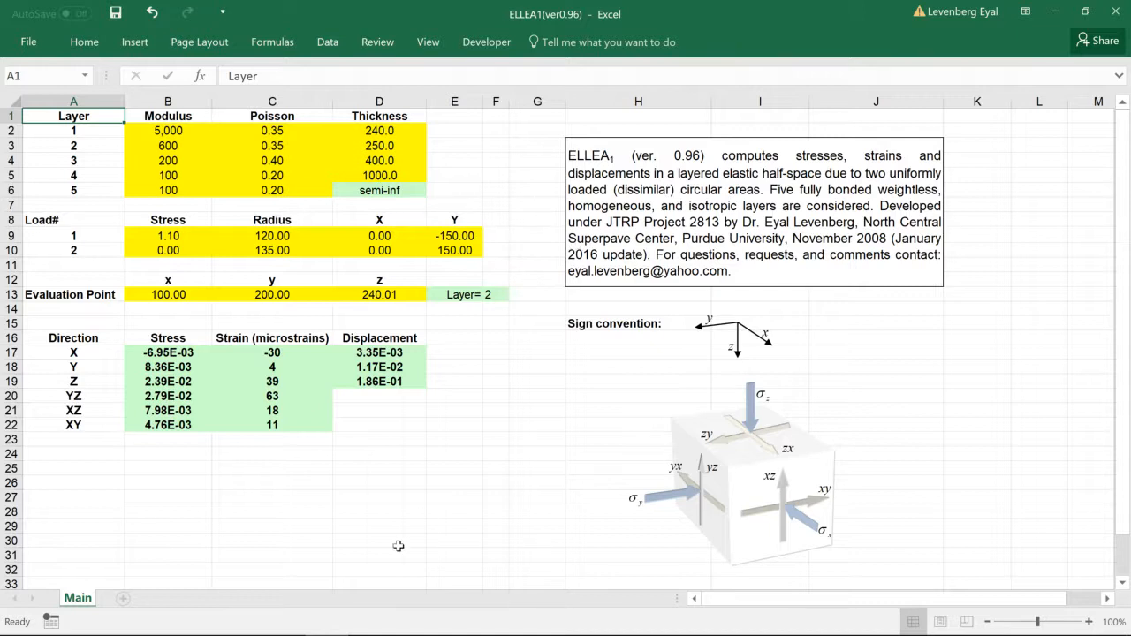